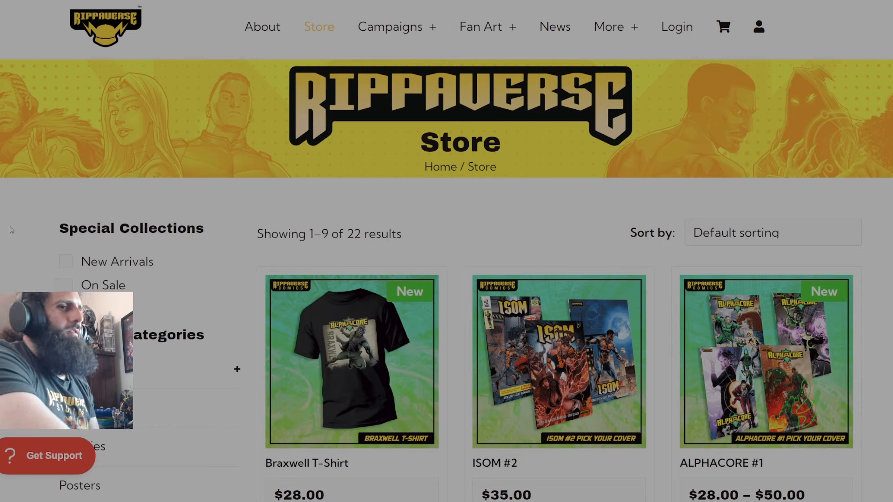
mouse_move(409, 371)
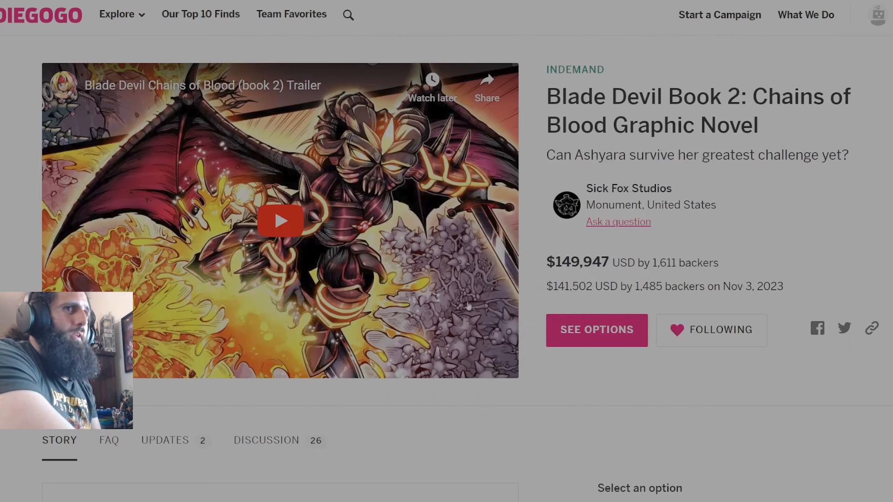
mouse_move(552, 397)
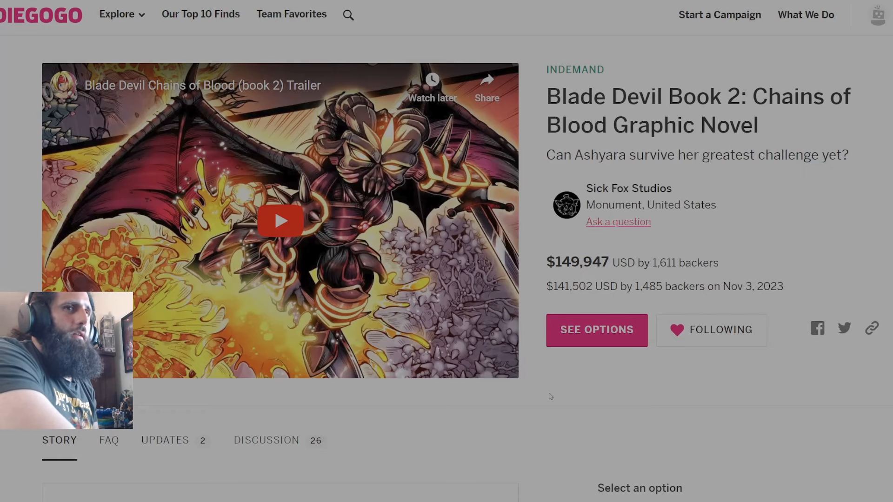
Scroll through the Blade Devil Book 2 story, covers and reward options on Indiegogo
scroll(down, 3)
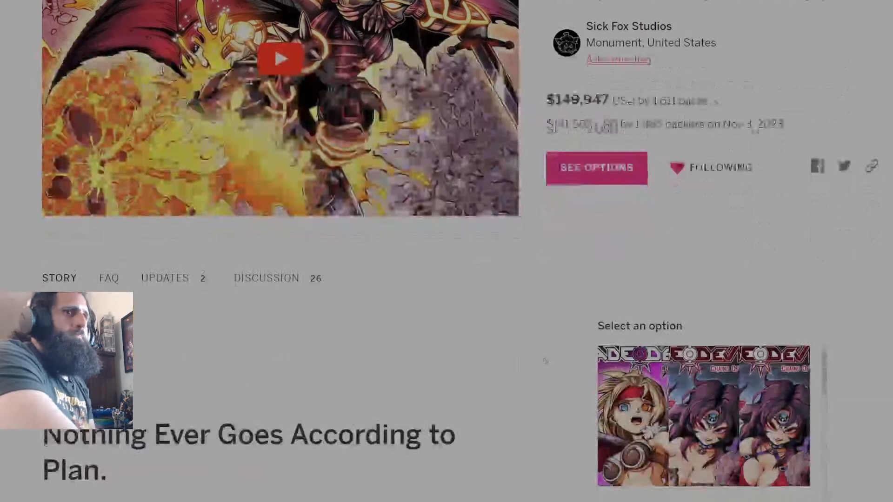
scroll(down, 3)
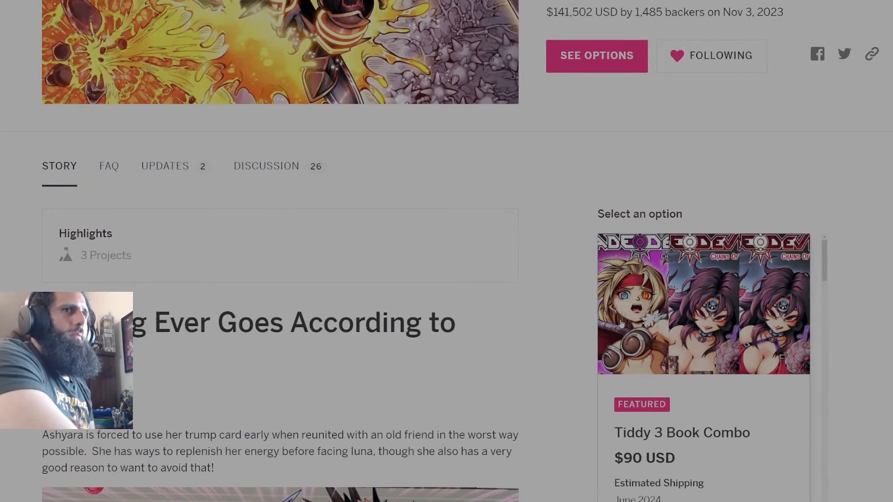
mouse_move(566, 342)
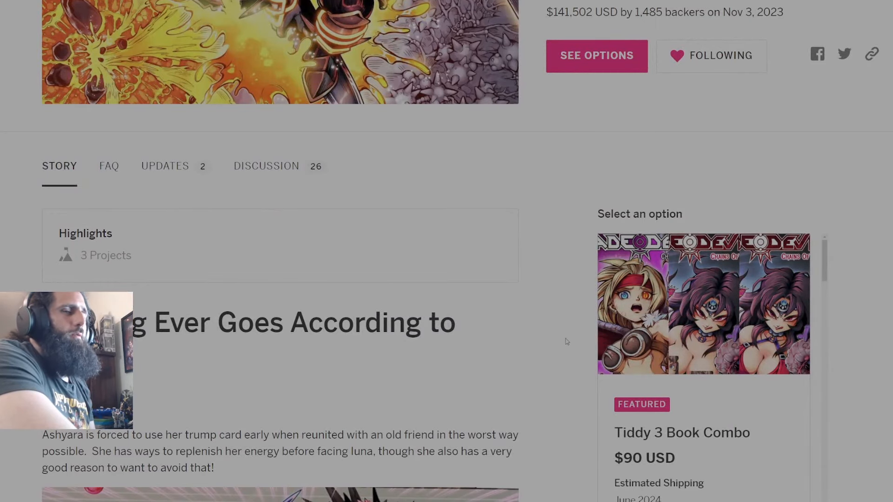
scroll(down, 3)
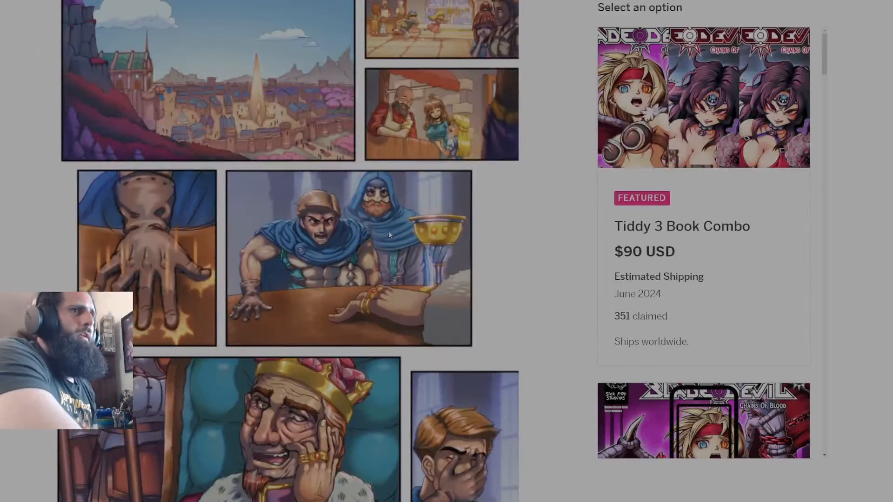
scroll(down, 3)
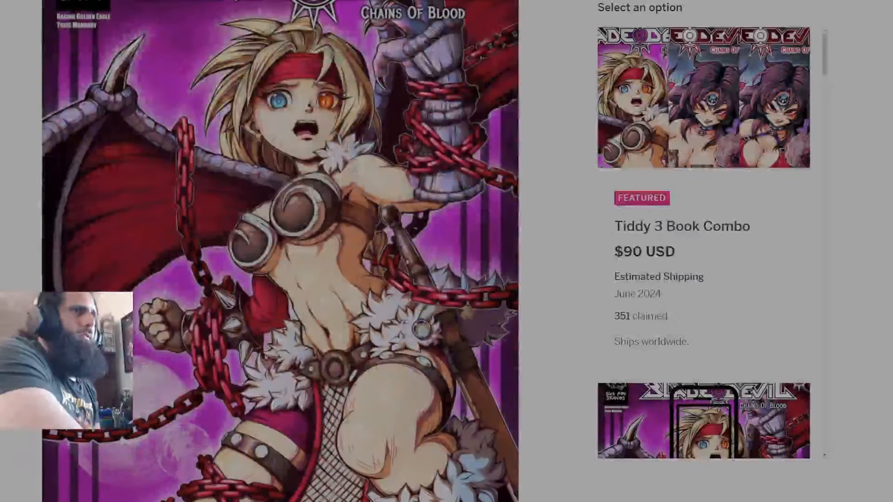
scroll(down, 3)
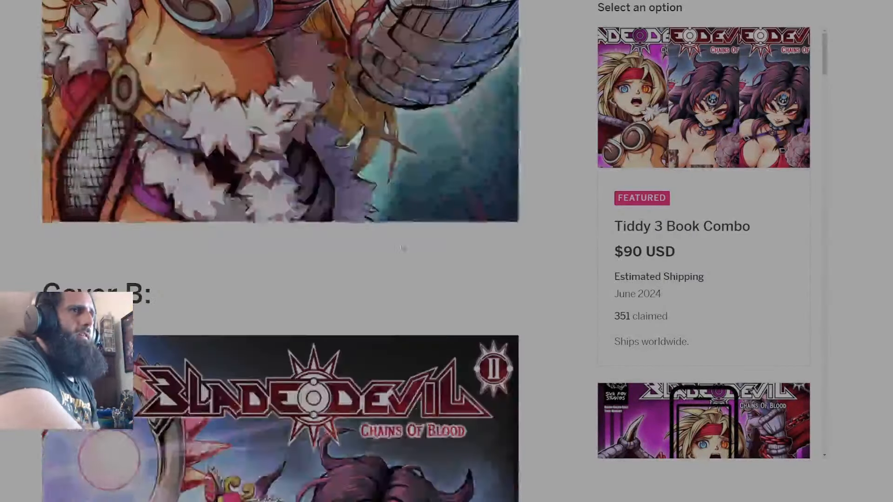
scroll(down, 3)
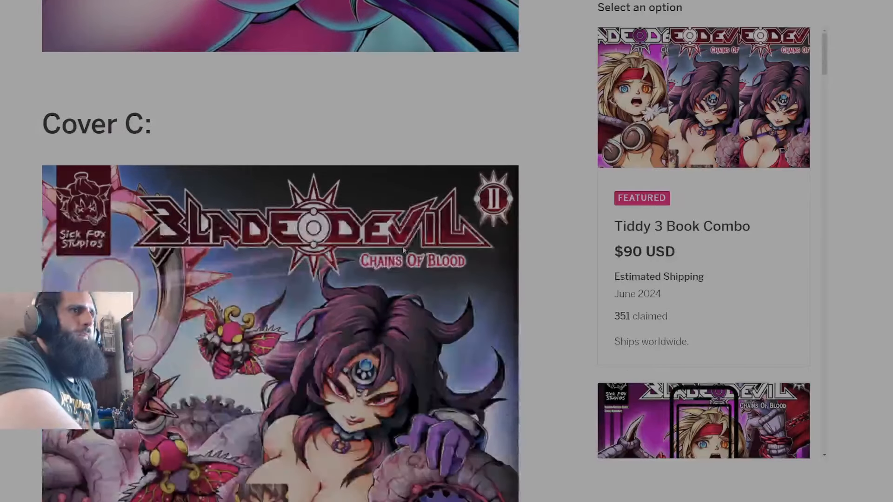
scroll(down, 3)
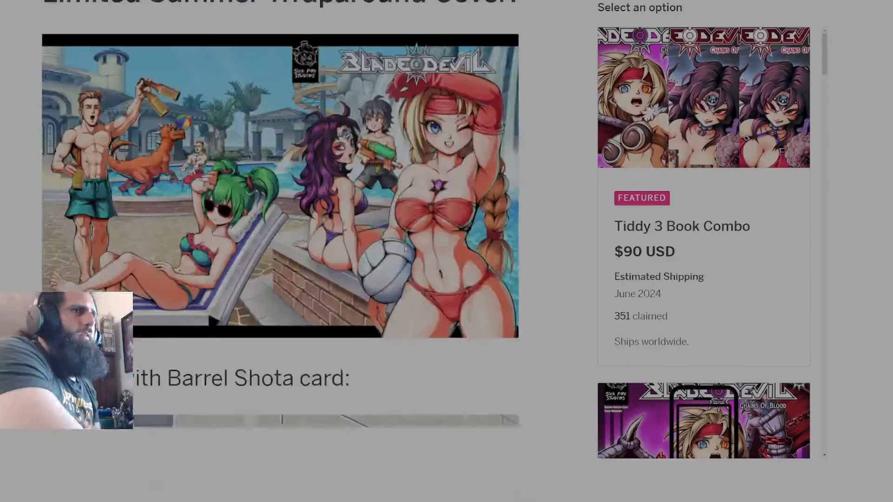
scroll(up, 3)
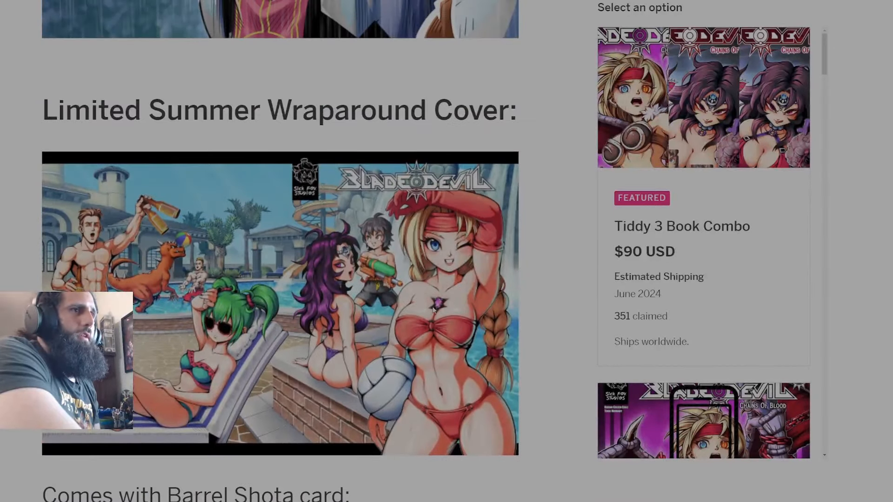
scroll(up, 3)
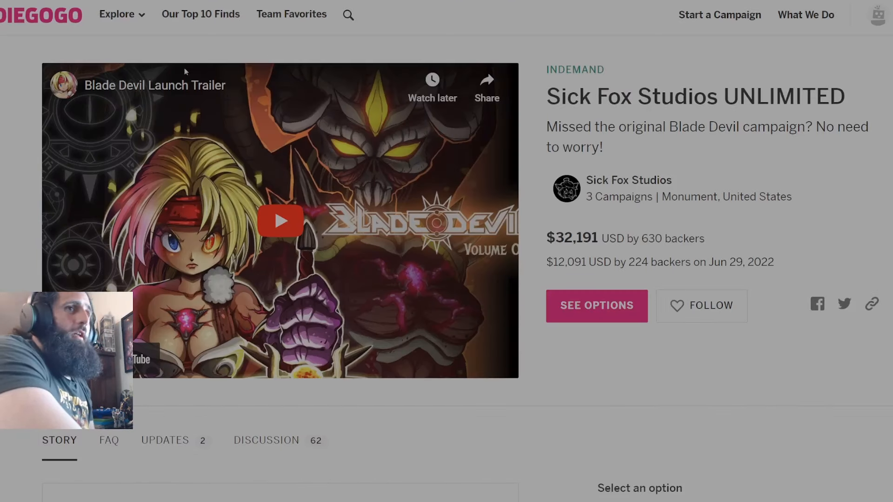
mouse_move(613, 55)
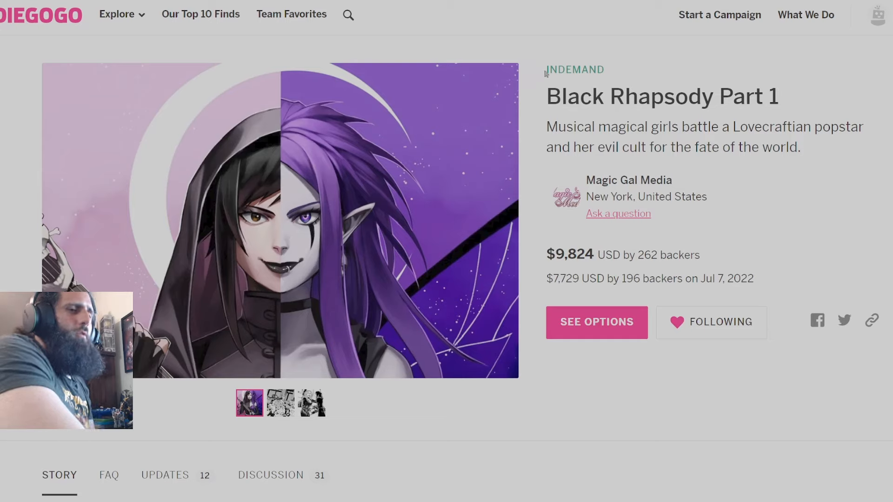
mouse_move(536, 137)
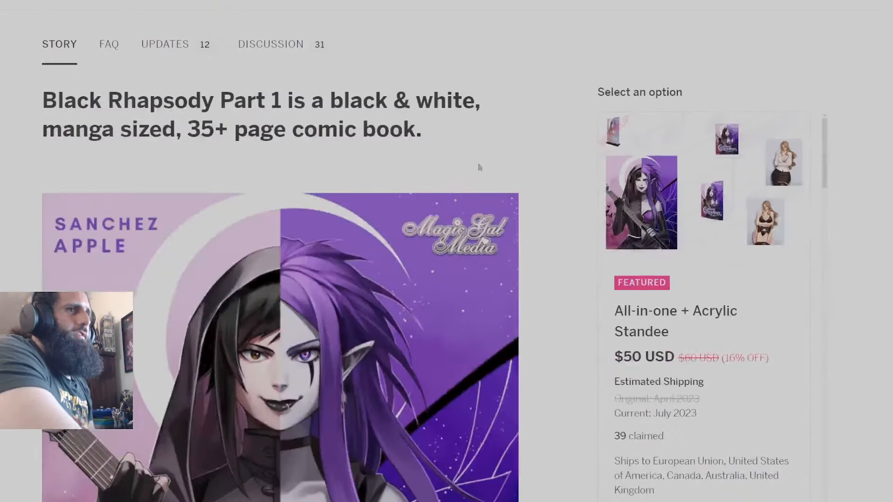
Scroll down the Black Rhapsody Part 1 story page
scroll(down, 3)
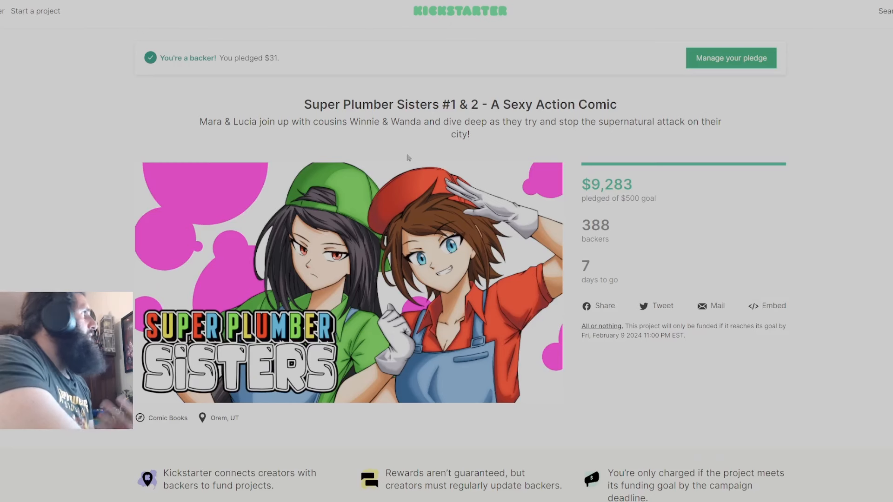
mouse_move(663, 146)
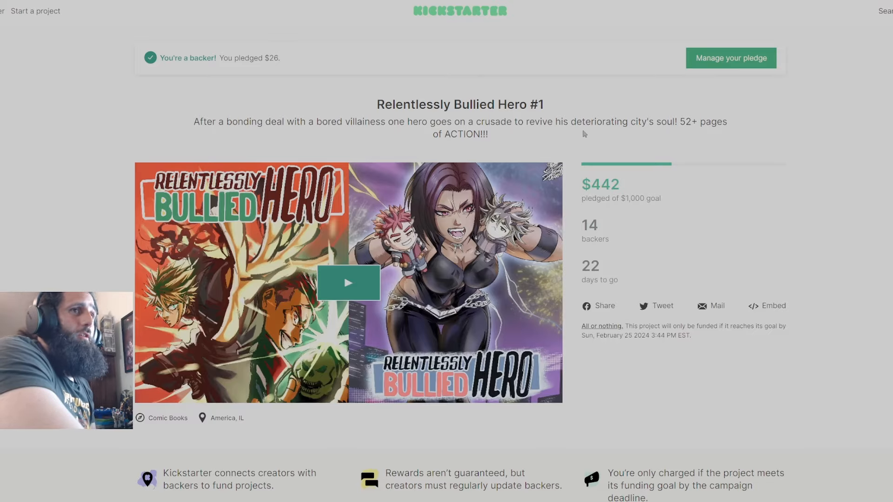
scroll(down, 3)
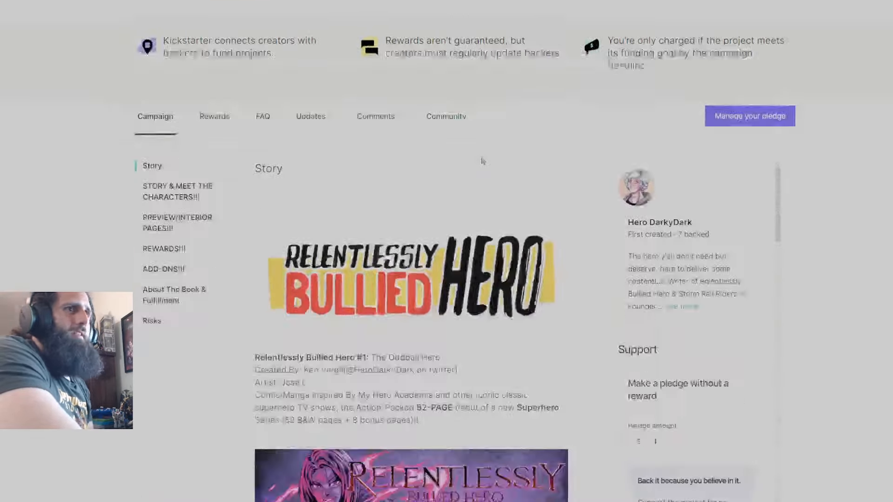
scroll(down, 3)
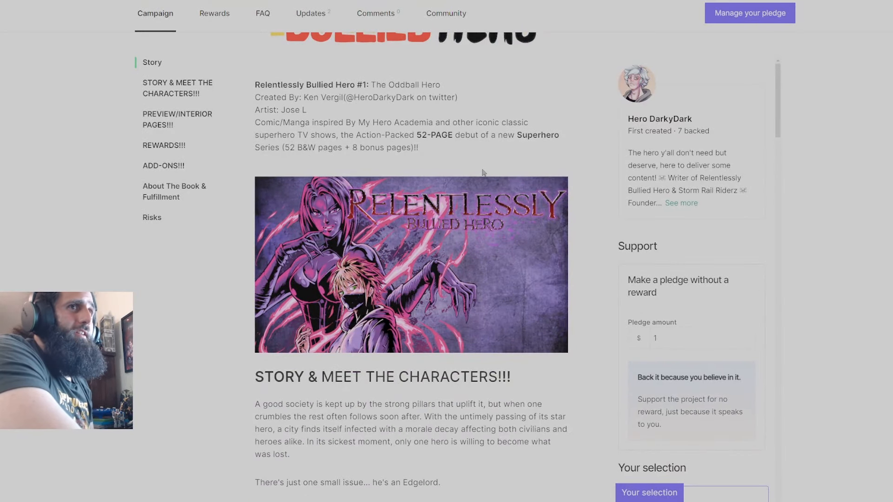
scroll(up, 3)
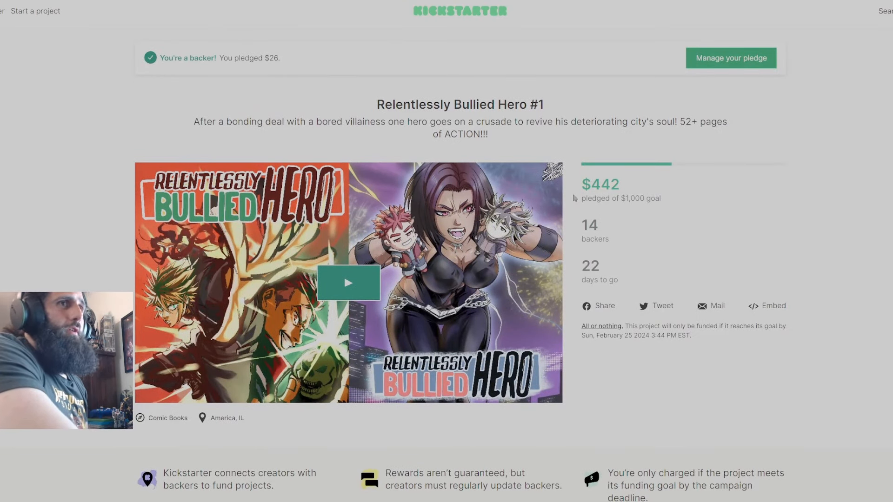
scroll(down, 3)
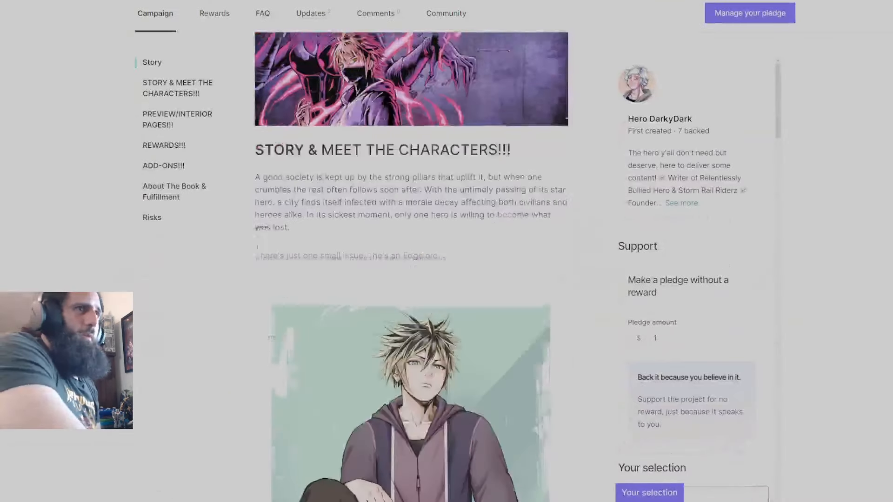
scroll(down, 3)
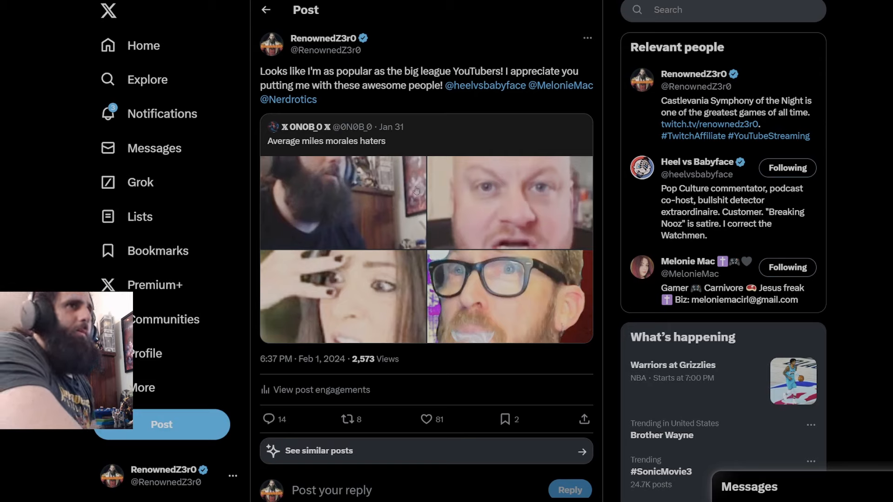
mouse_move(388, 296)
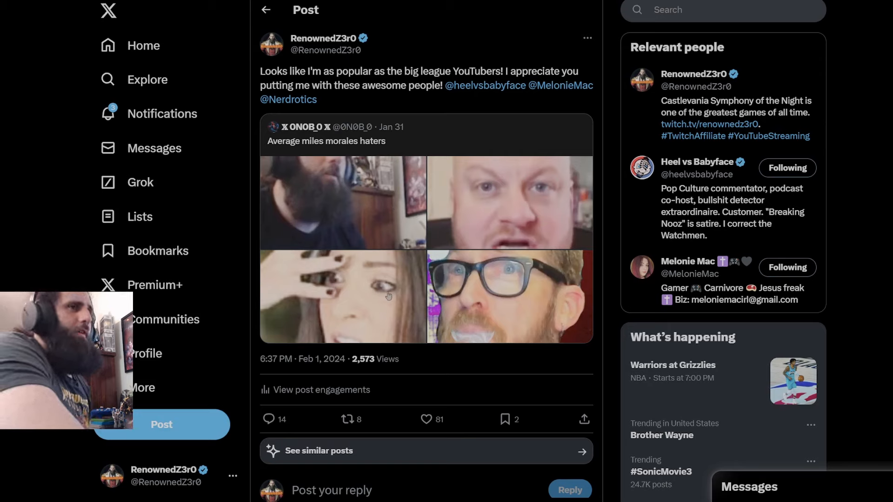
mouse_move(536, 293)
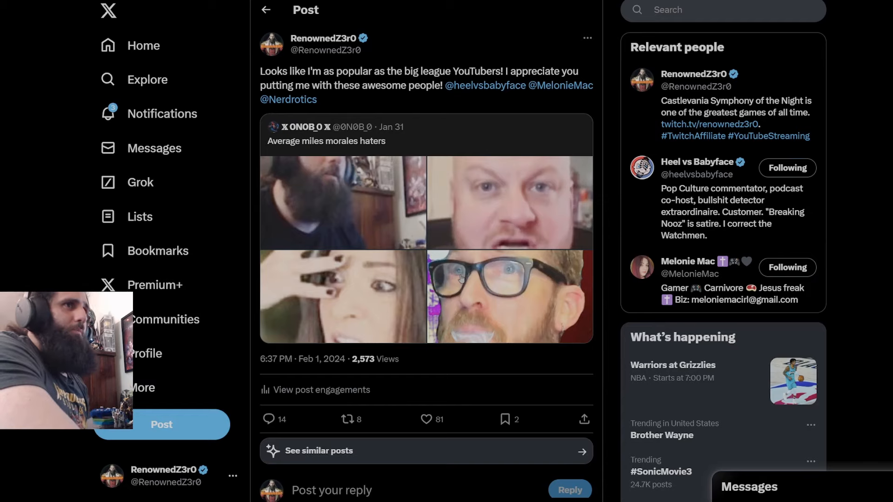
mouse_move(383, 91)
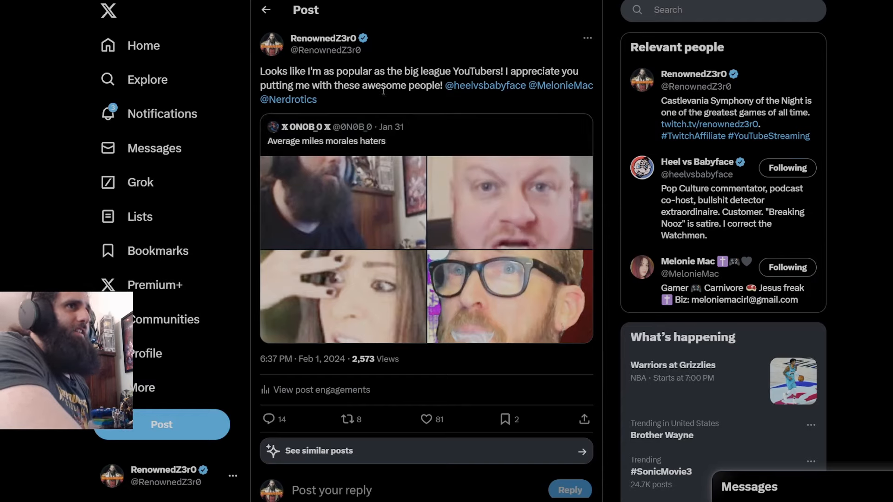
Scroll the RenownedZ3r0 post's replies to the Project Eggroll and Cellshade quote posts
scroll(down, 3)
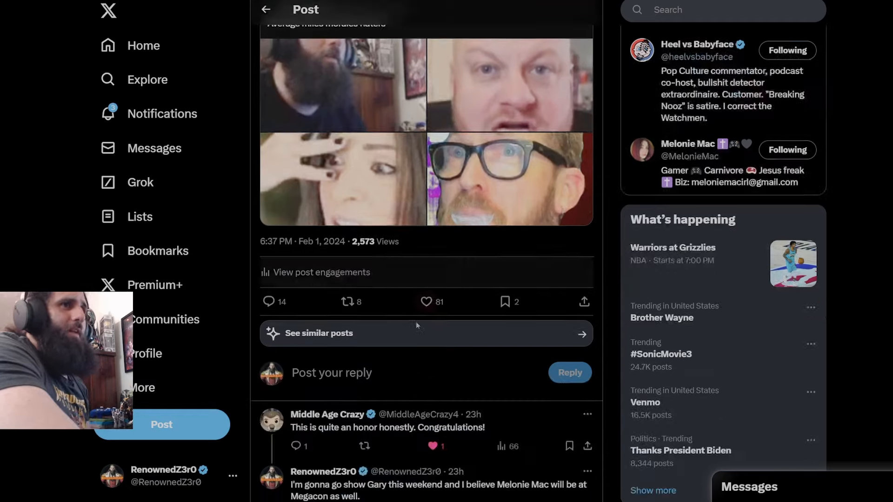
scroll(up, 3)
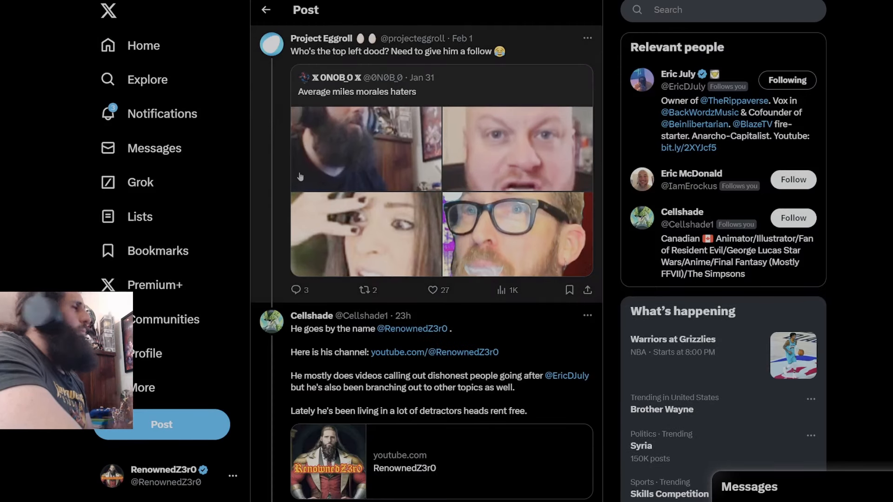
Scroll the thread down to Eric July's 'He's awesome. We appreciate the hell out of him' reply
scroll(down, 3)
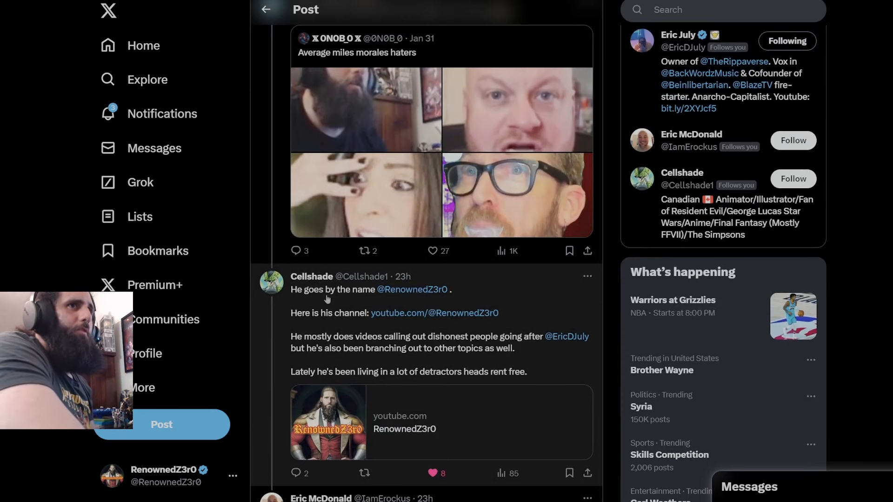
scroll(up, 3)
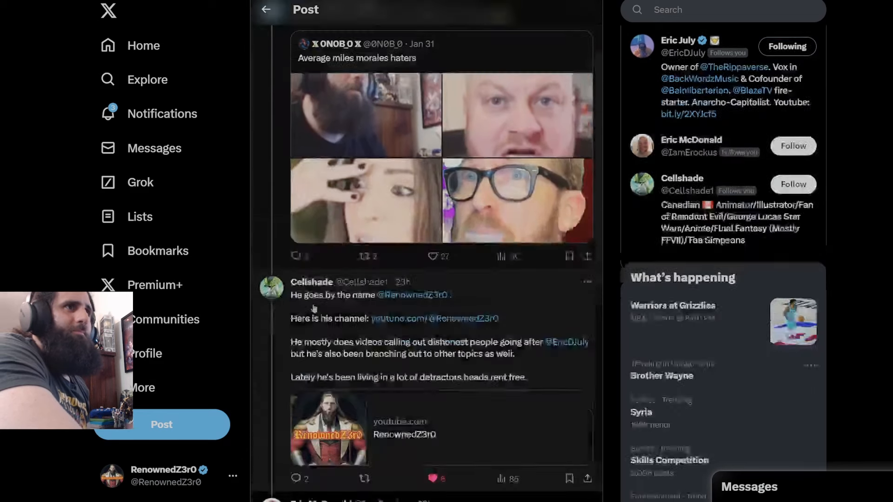
scroll(down, 3)
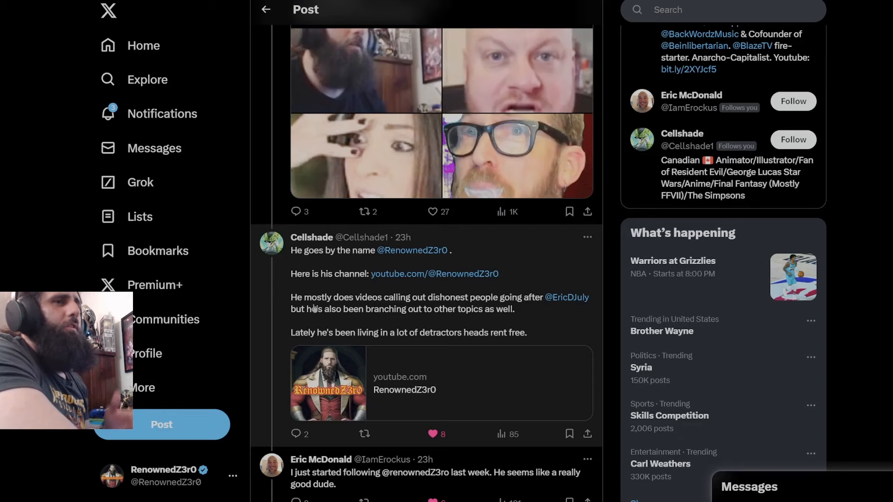
mouse_move(448, 296)
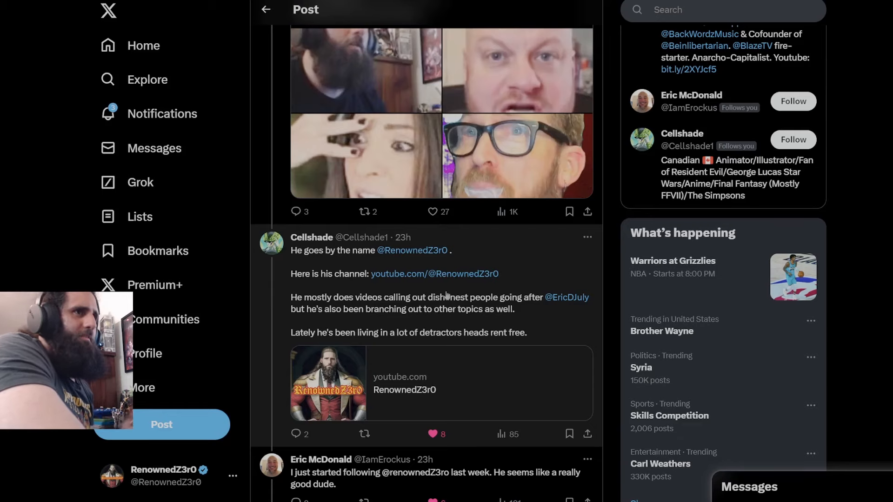
scroll(down, 3)
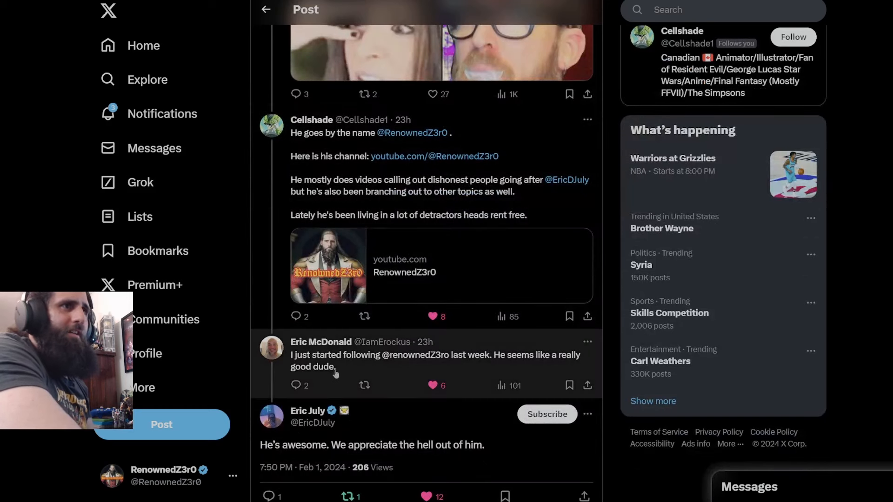
mouse_move(445, 365)
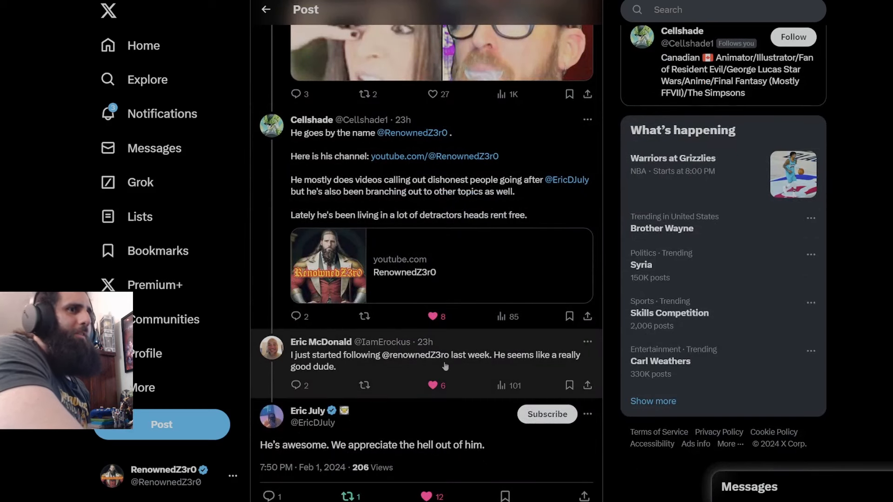
scroll(down, 3)
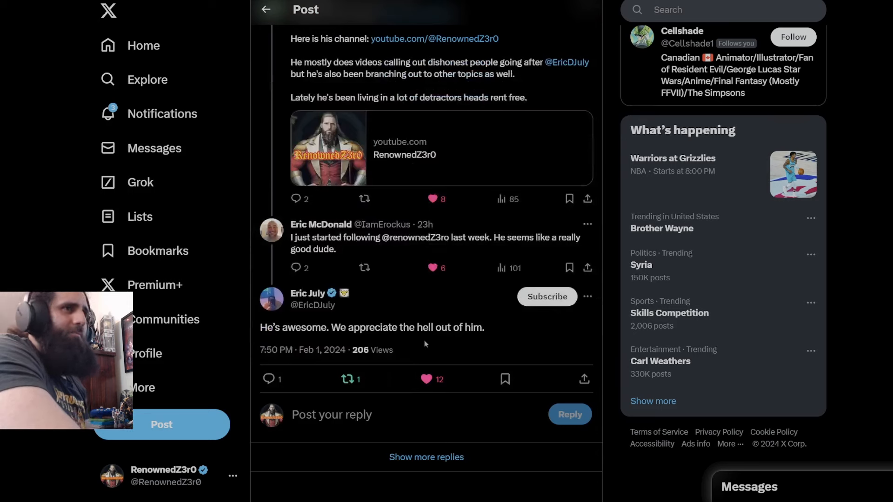
mouse_move(469, 344)
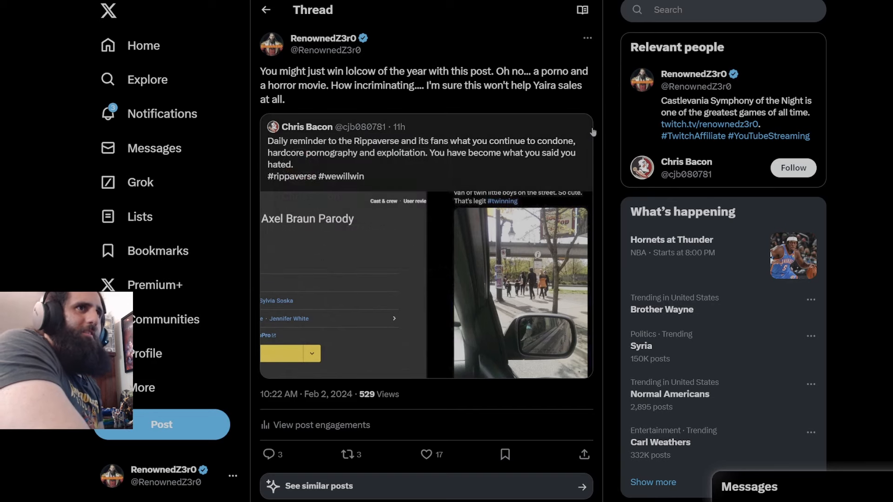
mouse_move(605, 130)
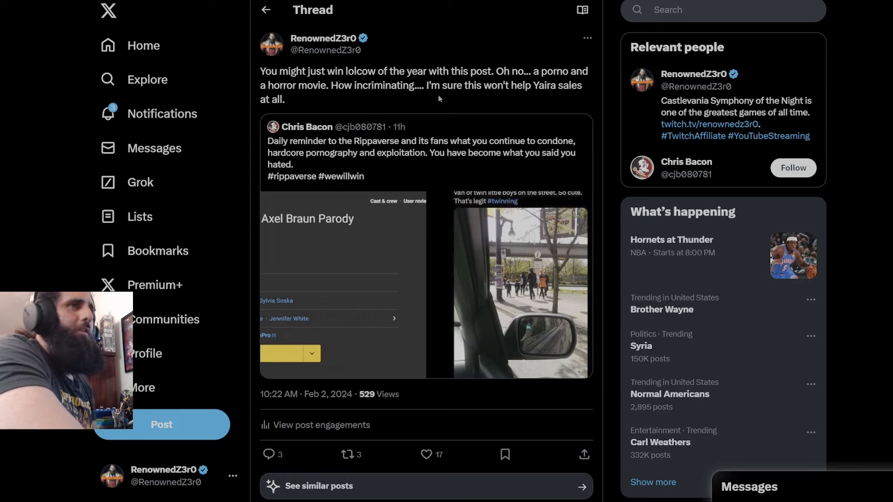
mouse_move(336, 108)
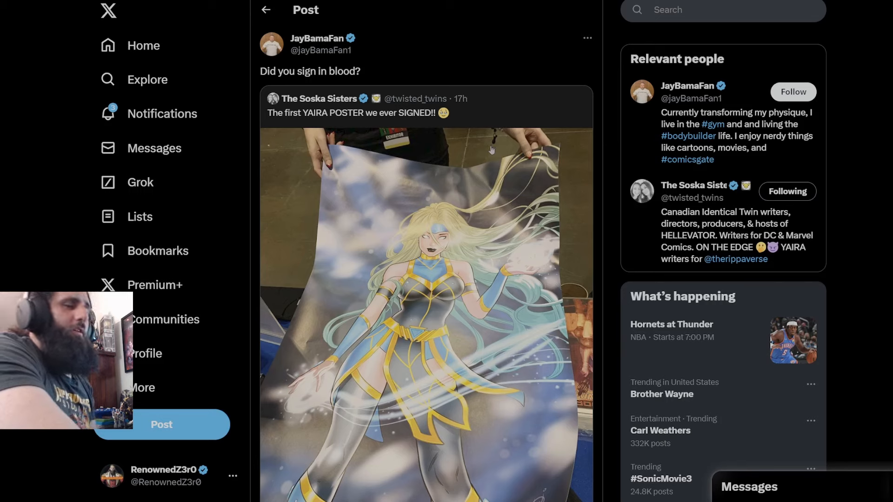
mouse_move(615, 147)
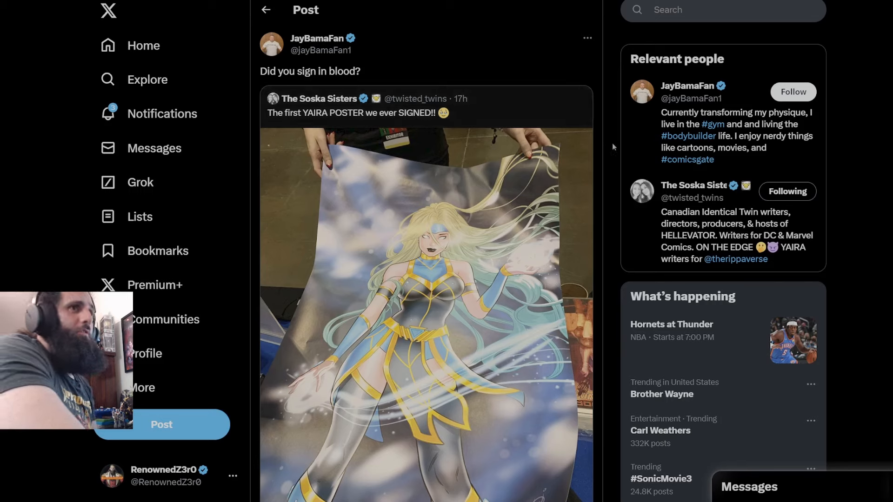
mouse_move(606, 151)
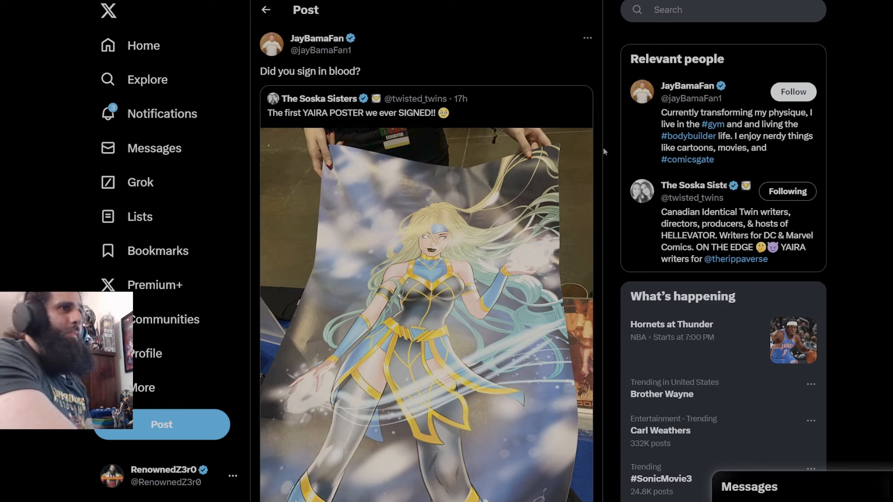
mouse_move(605, 151)
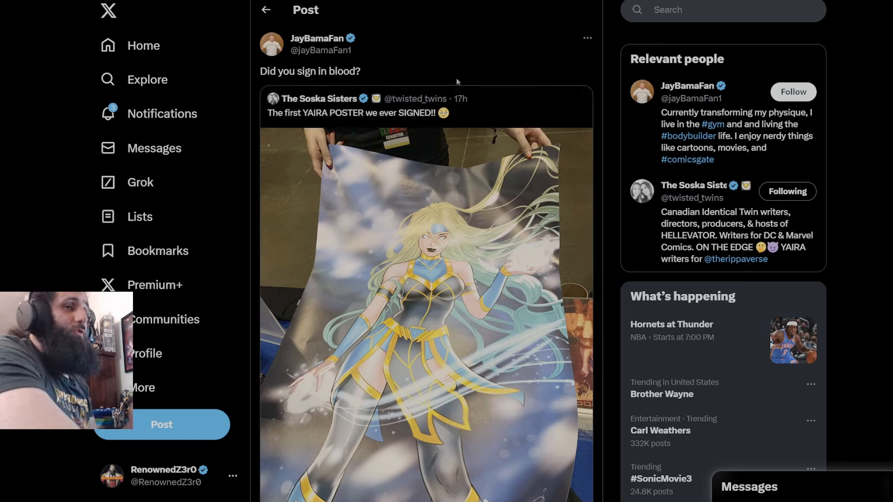
mouse_move(469, 69)
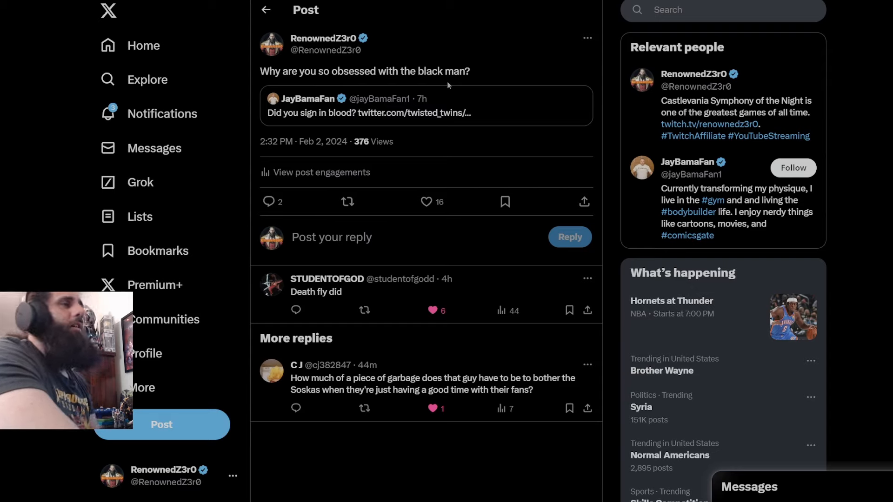
mouse_move(608, 117)
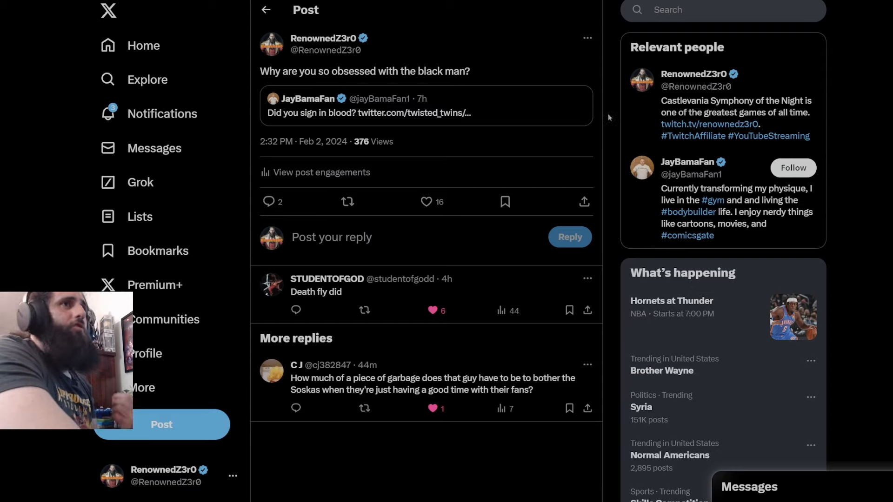
mouse_move(606, 120)
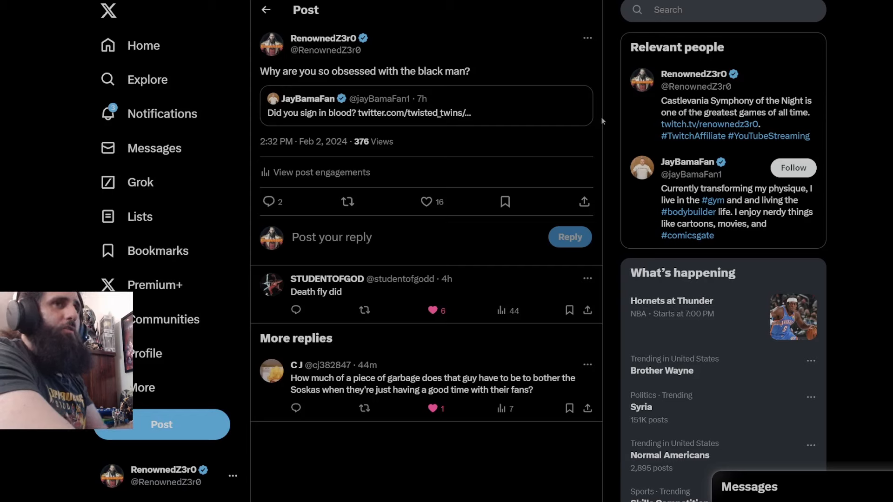
mouse_move(615, 96)
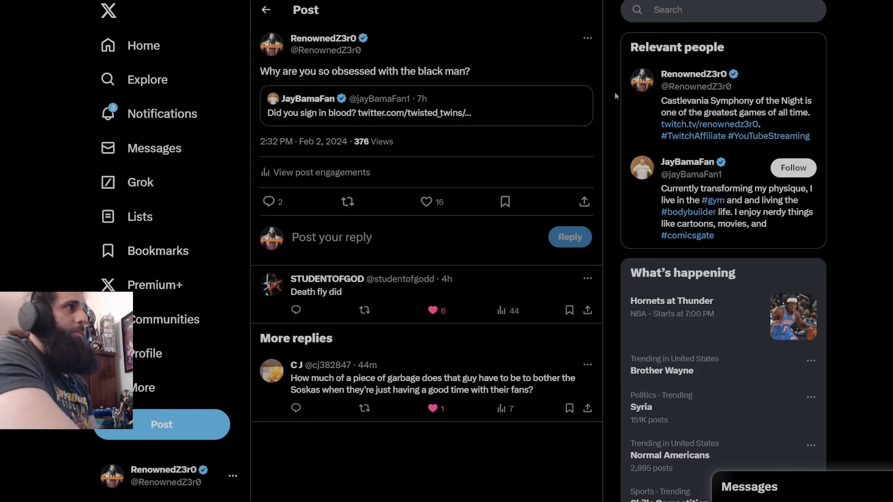
mouse_move(609, 194)
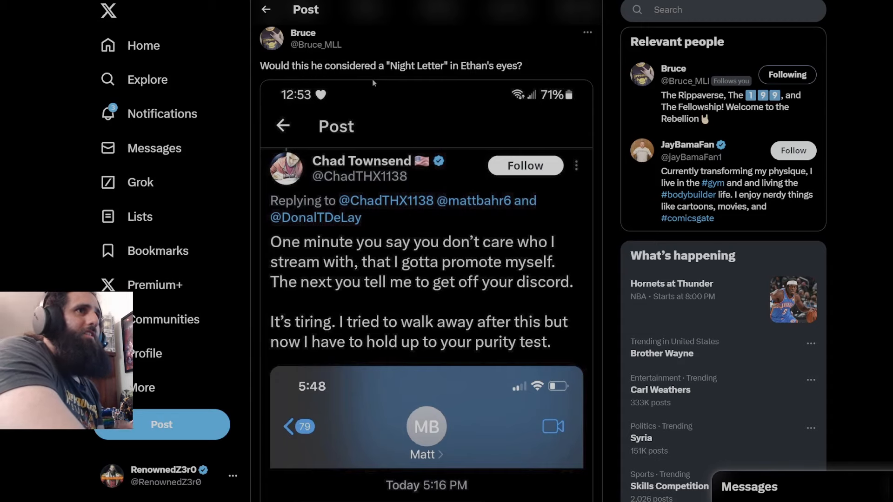
Scroll through the Night Letter post's screenshot of the complaint and text messages
scroll(down, 3)
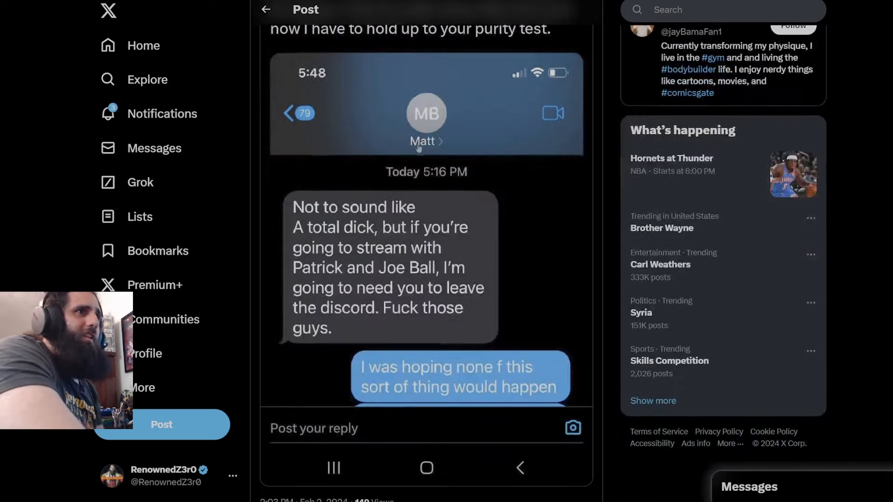
scroll(up, 3)
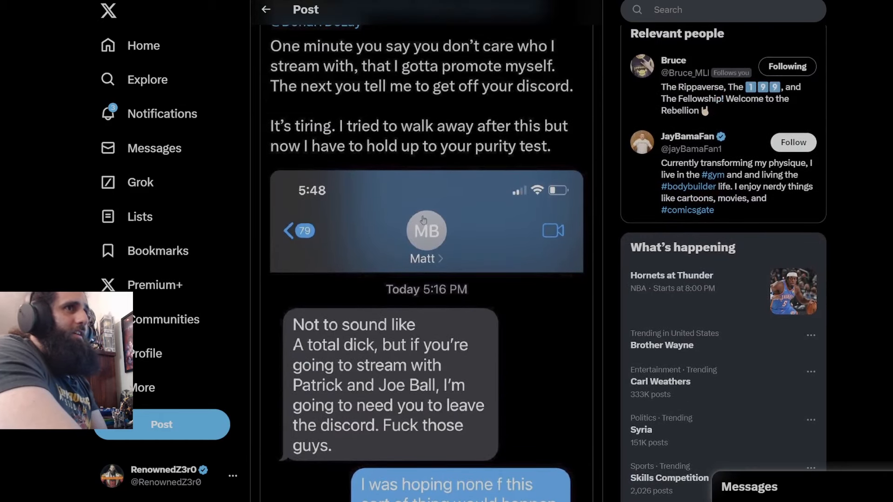
scroll(down, 3)
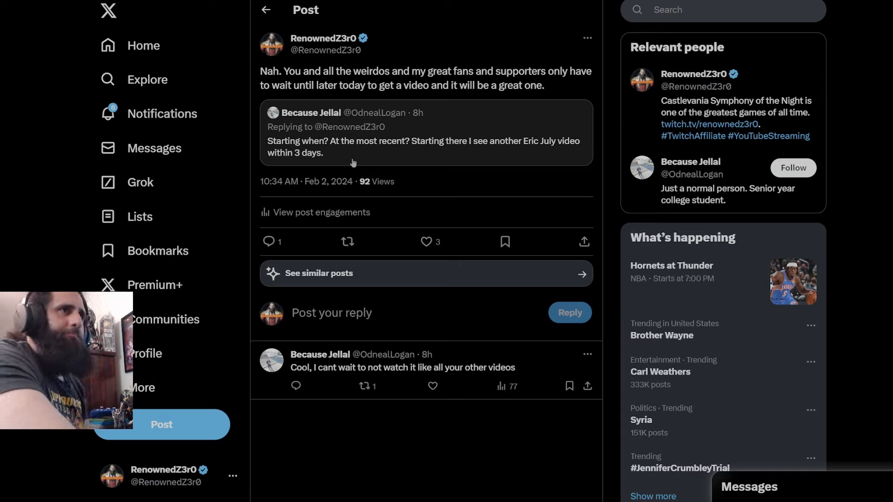
mouse_move(460, 156)
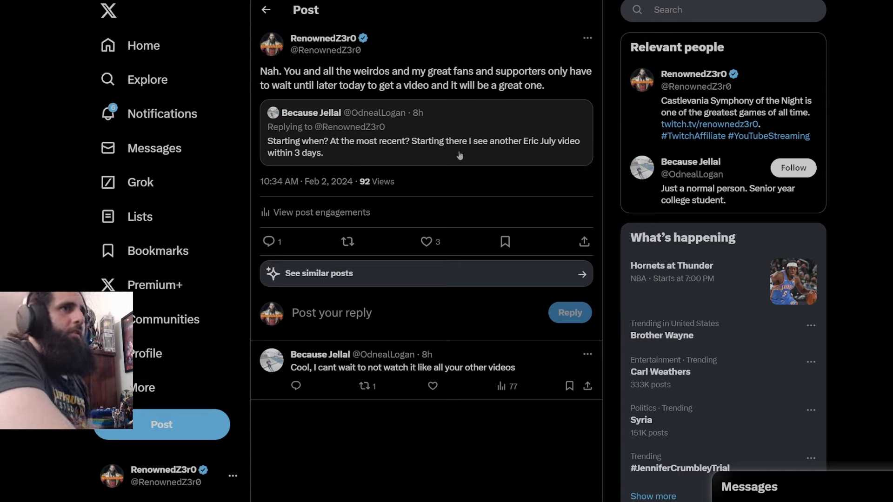
mouse_move(469, 156)
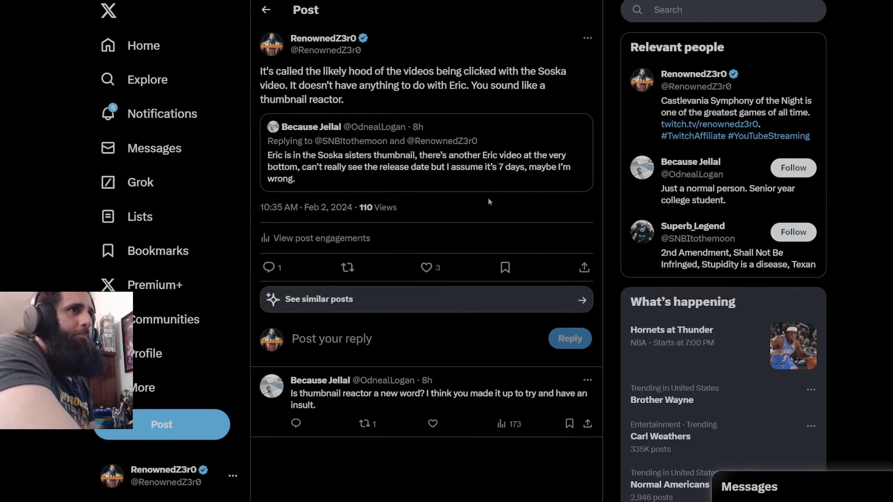
mouse_move(419, 165)
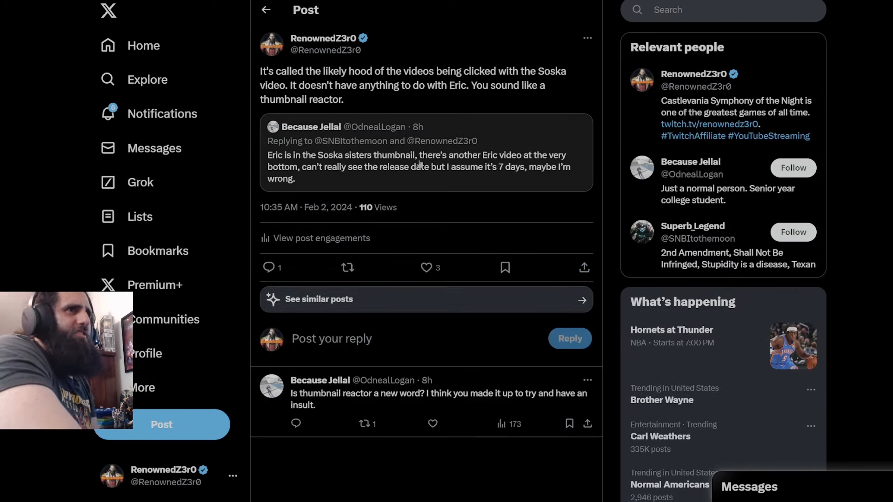
mouse_move(327, 182)
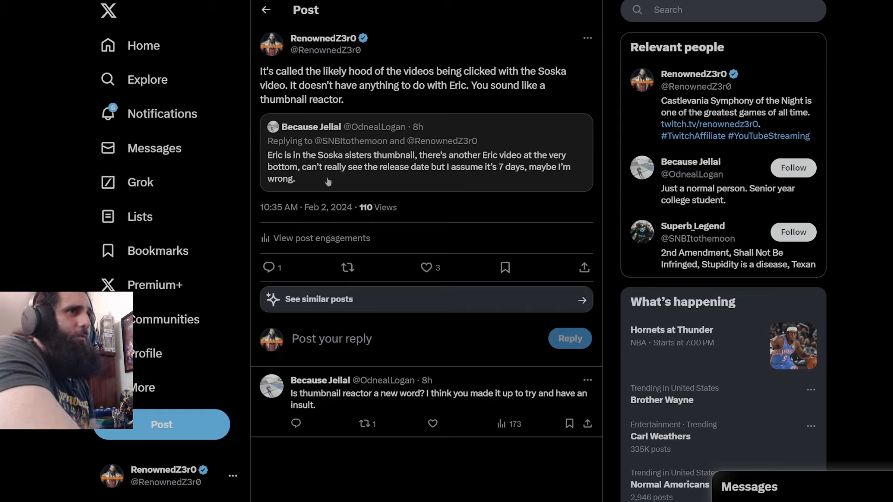
mouse_move(447, 174)
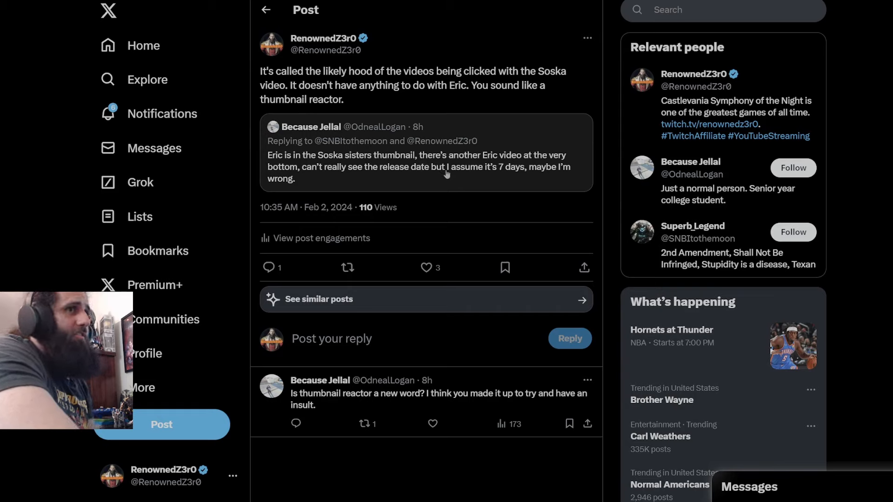
mouse_move(557, 226)
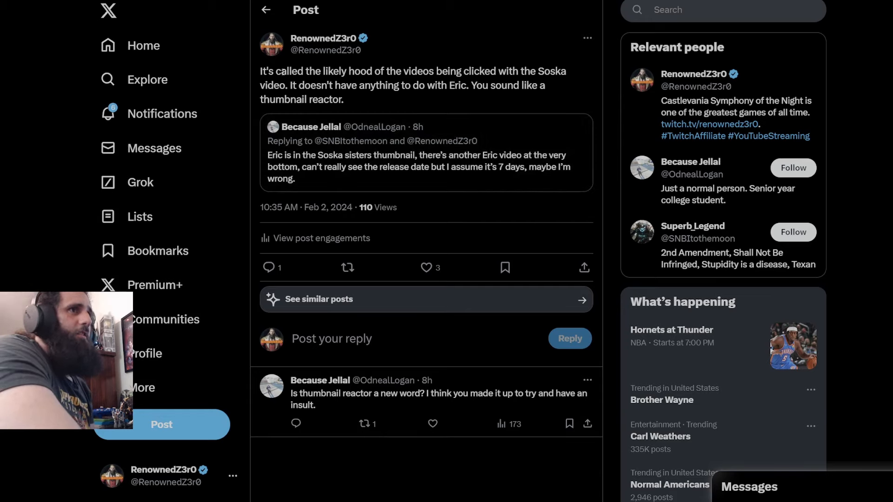
mouse_move(384, 88)
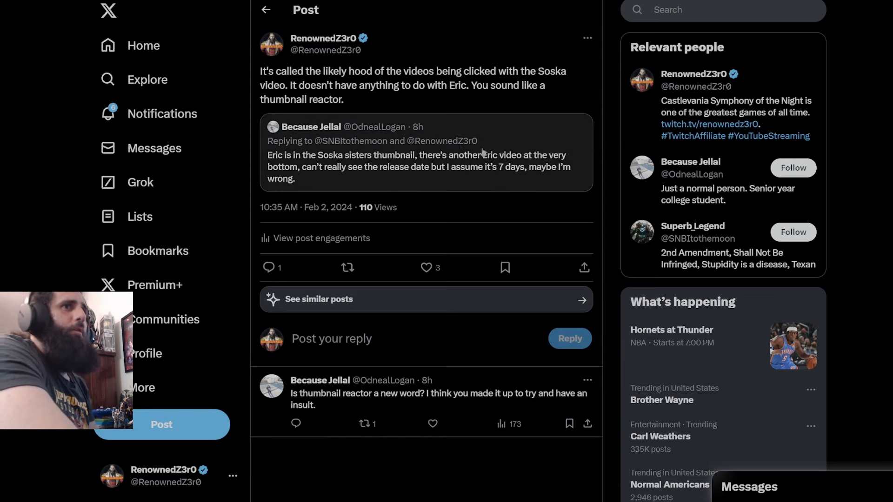
mouse_move(615, 176)
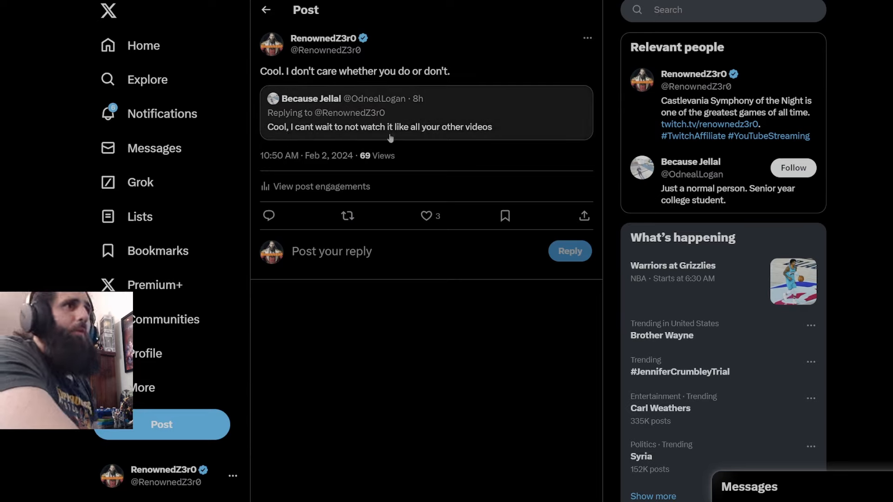
mouse_move(279, 85)
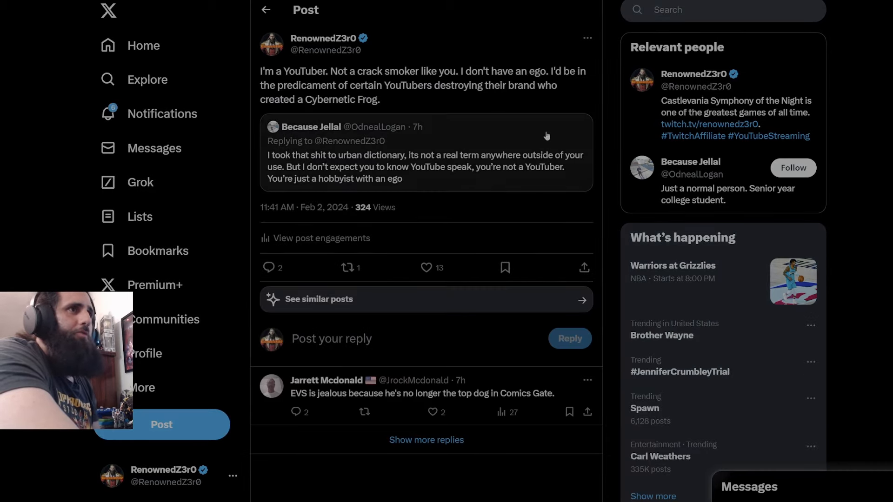
mouse_move(341, 158)
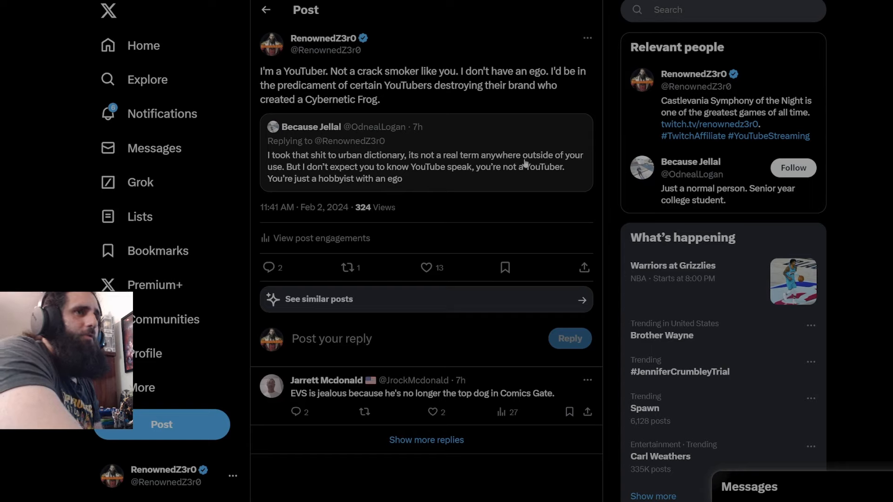
mouse_move(387, 173)
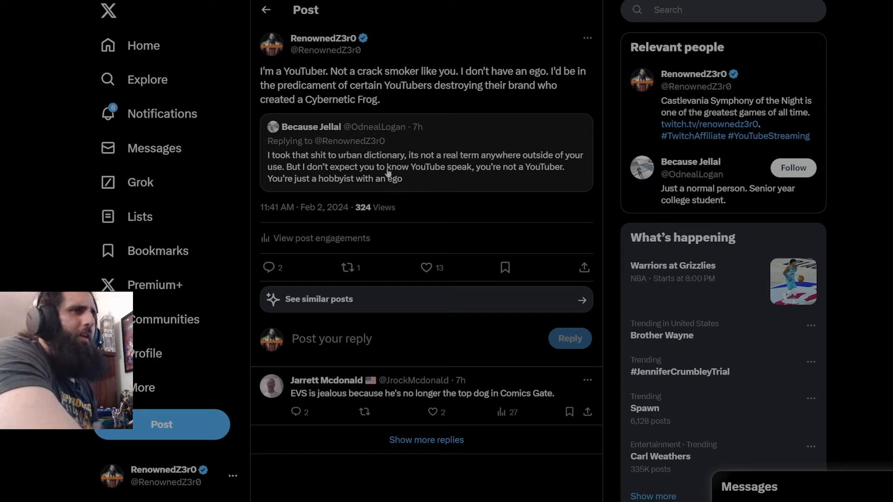
mouse_move(513, 183)
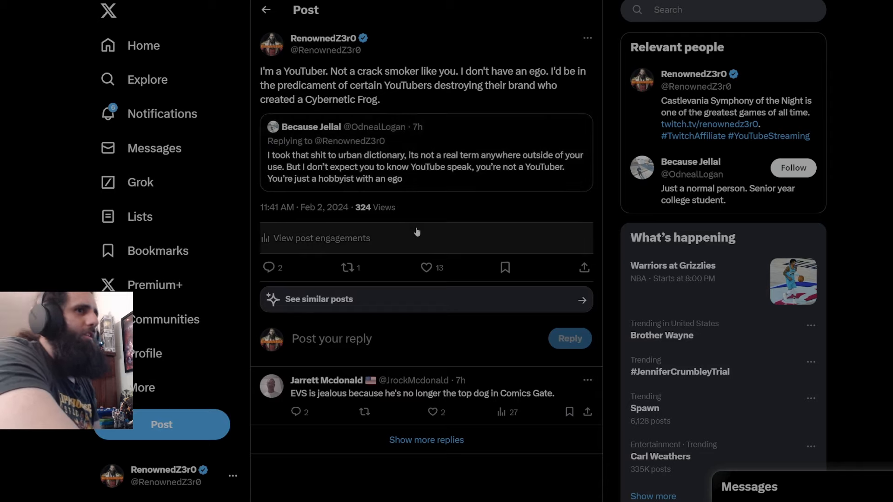
click(426, 412)
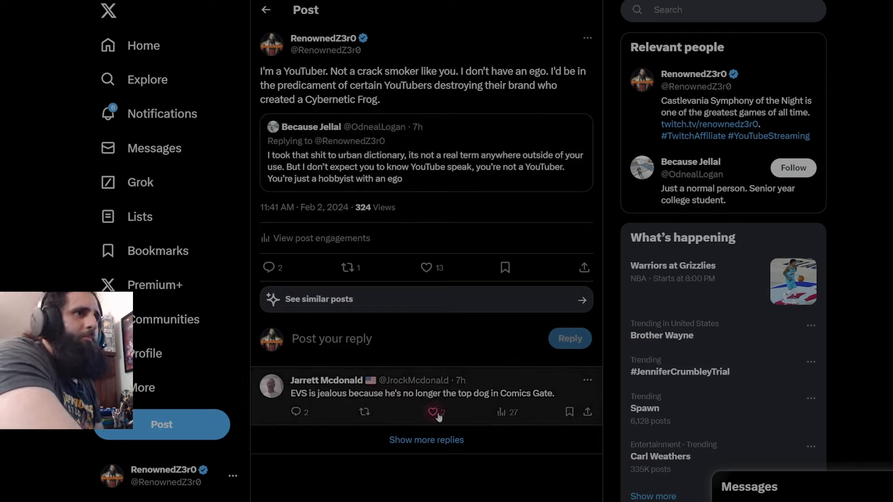
click(430, 412)
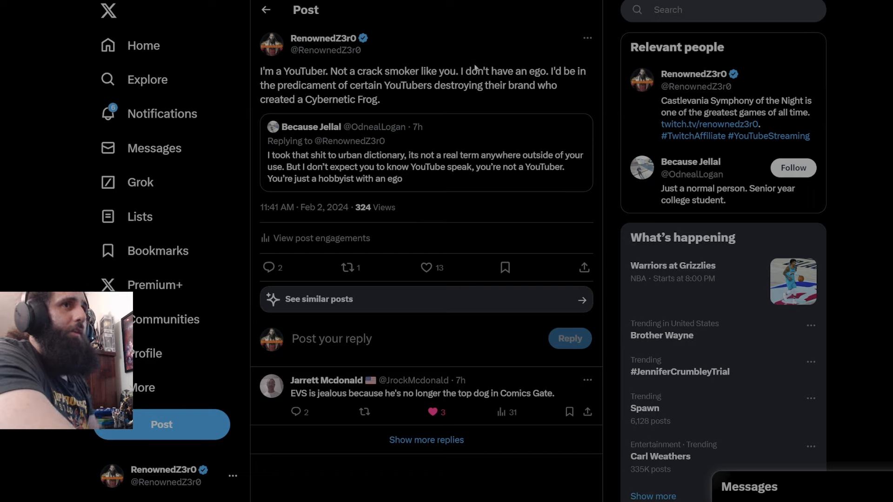
mouse_move(358, 89)
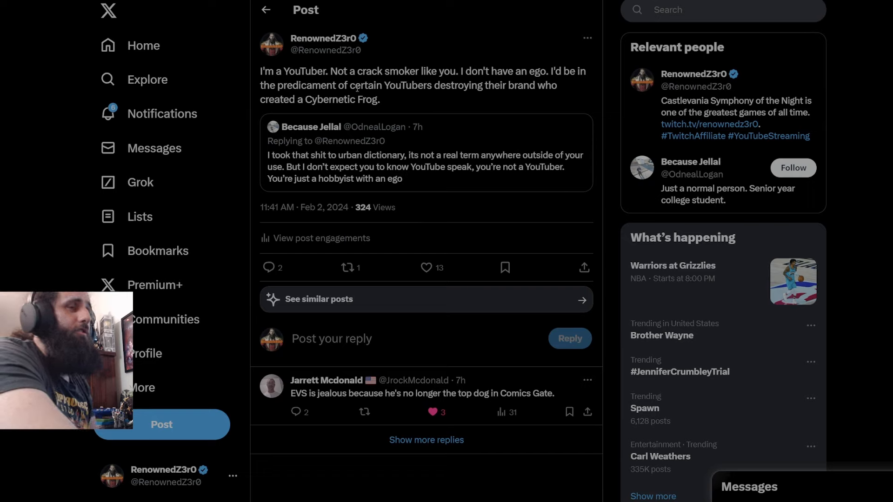
mouse_move(573, 106)
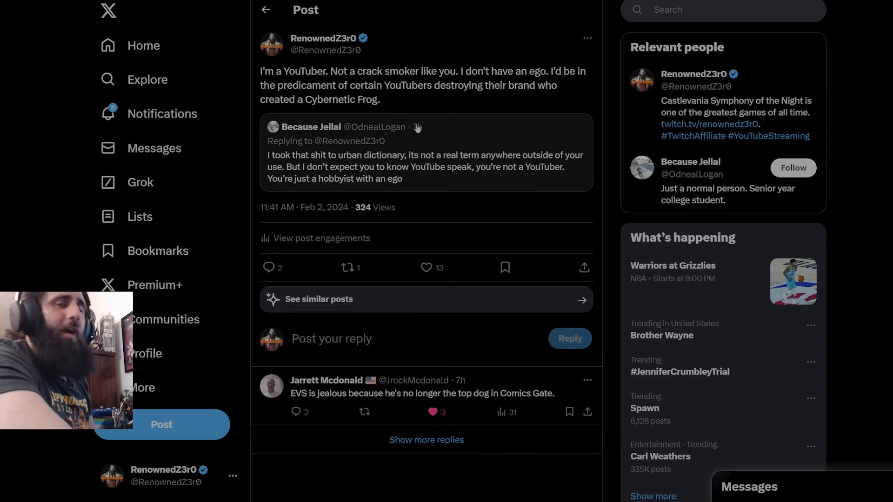
mouse_move(414, 127)
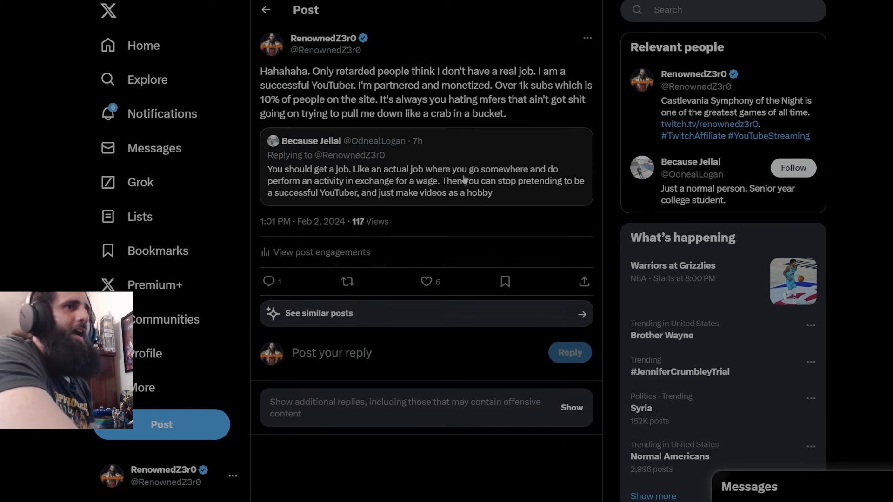
mouse_move(332, 195)
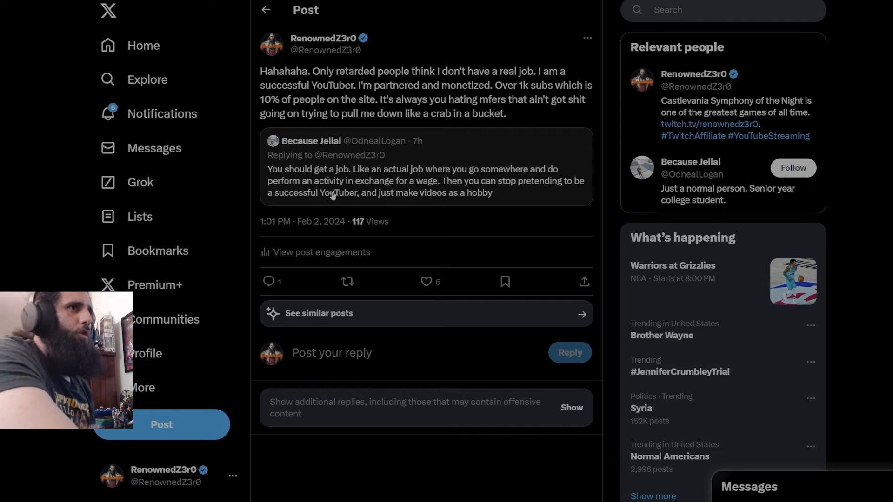
mouse_move(475, 181)
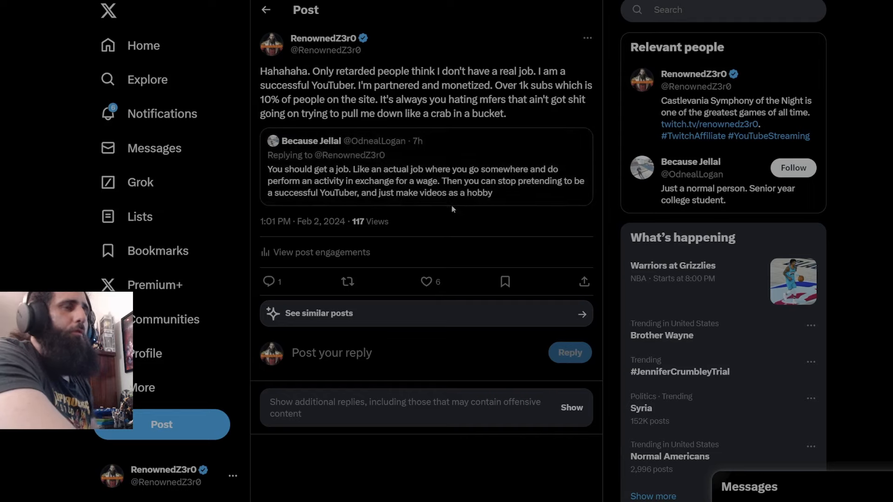
mouse_move(431, 206)
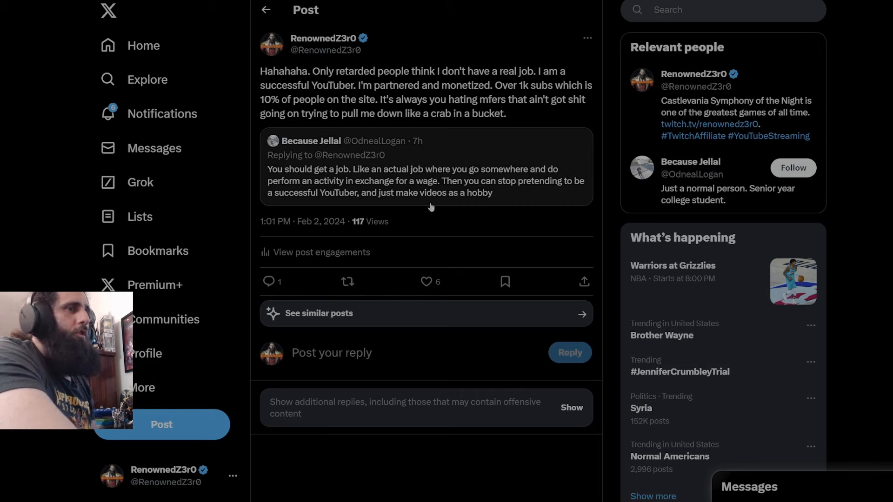
mouse_move(347, 201)
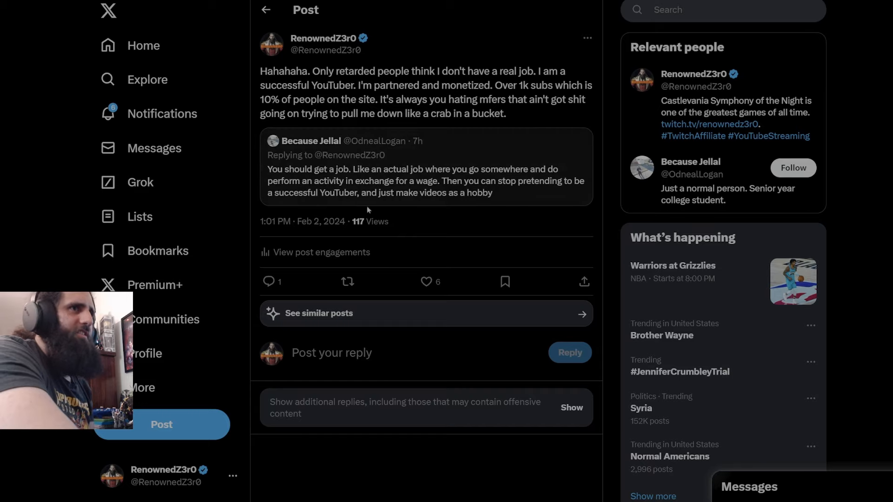
mouse_move(523, 201)
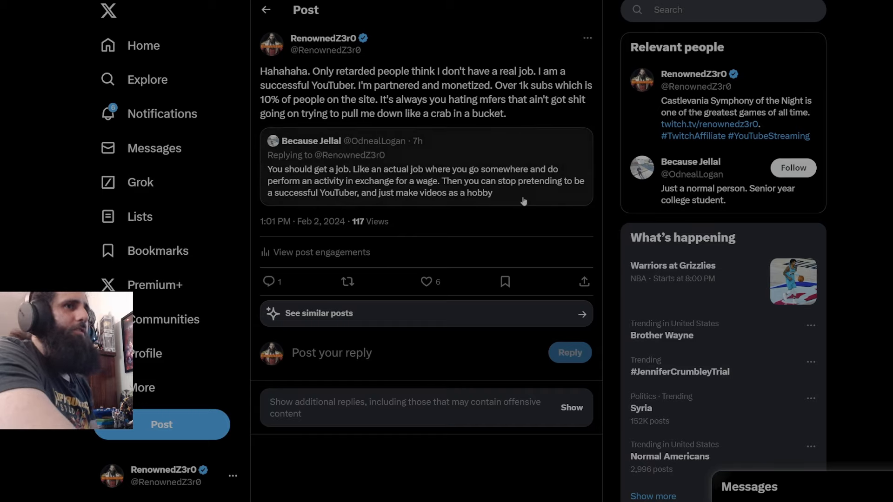
mouse_move(611, 221)
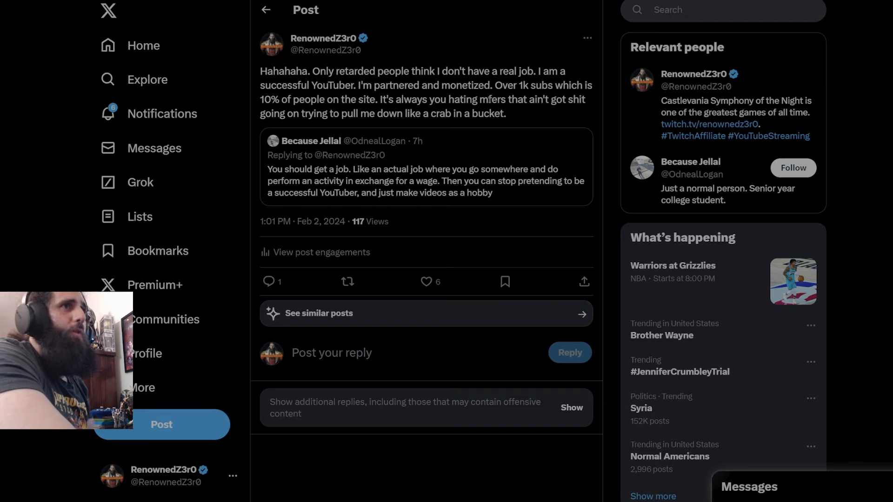
mouse_move(550, 112)
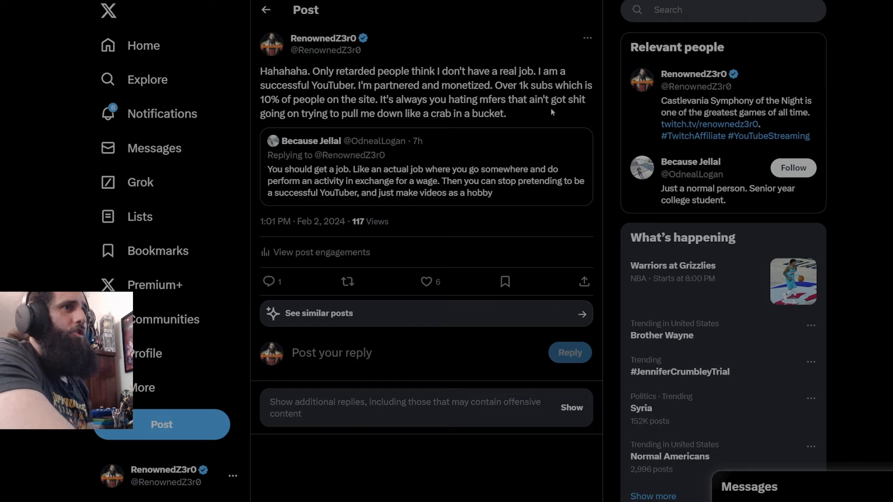
mouse_move(433, 124)
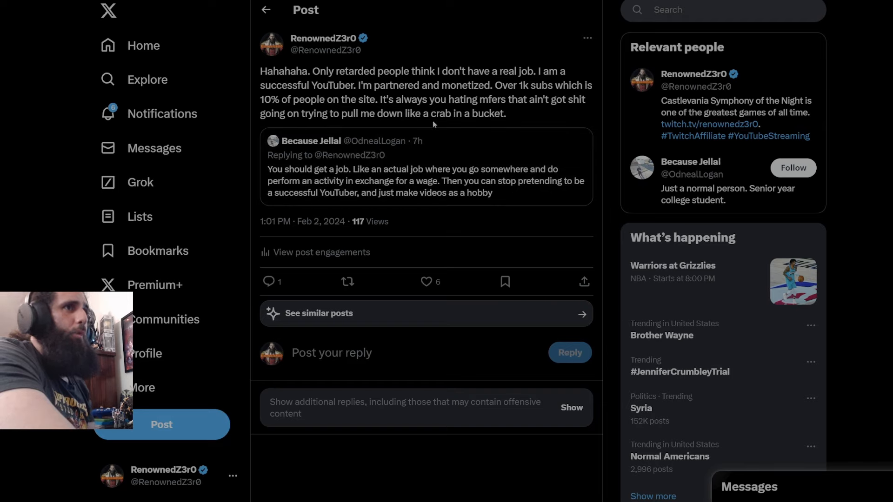
mouse_move(581, 158)
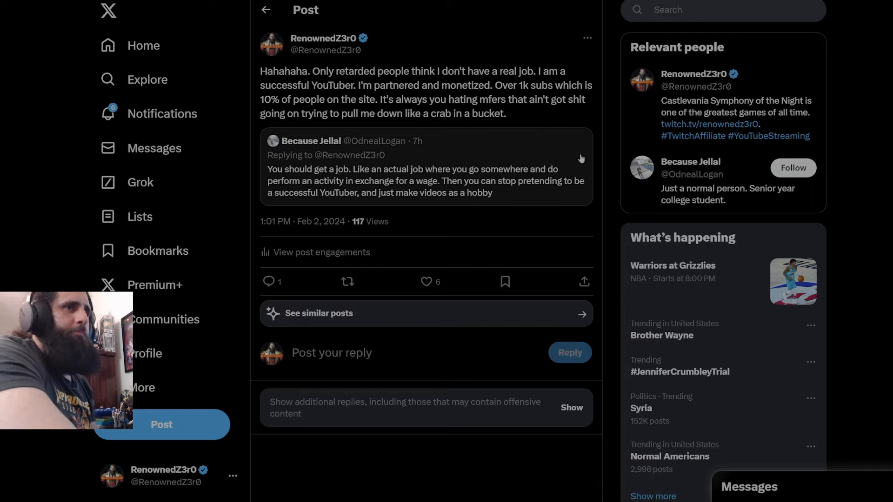
mouse_move(606, 168)
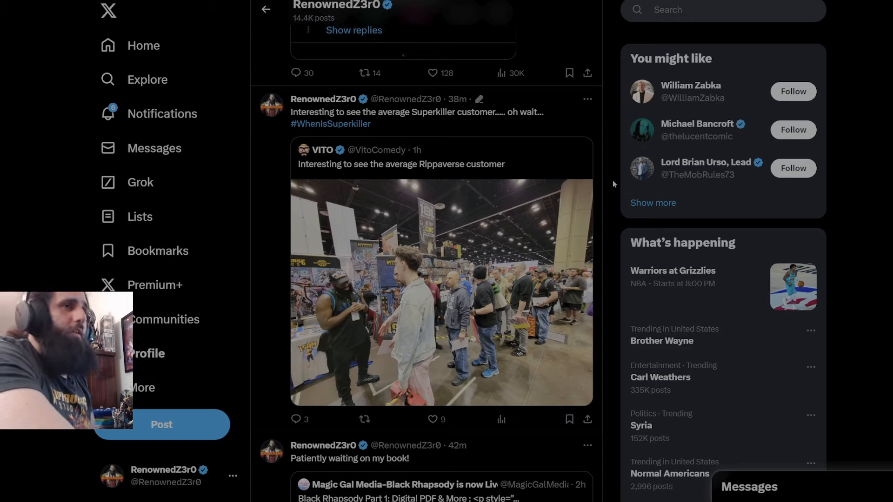
mouse_move(390, 170)
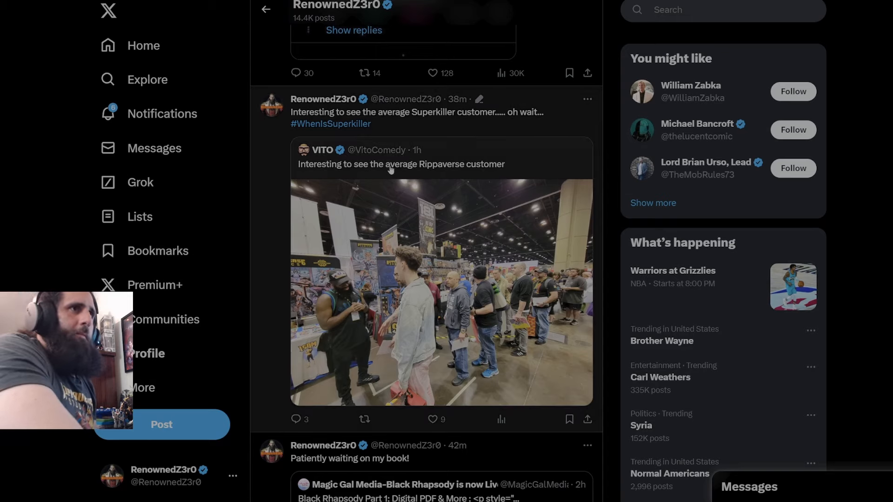
mouse_move(319, 167)
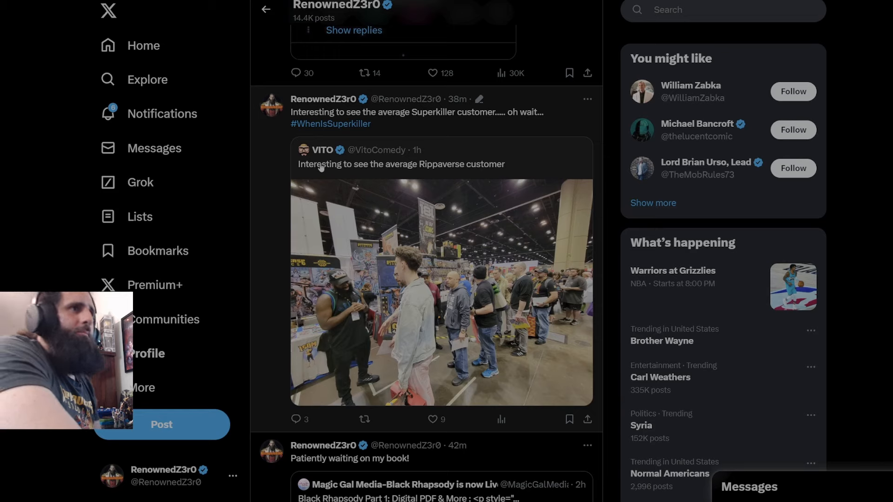
mouse_move(518, 180)
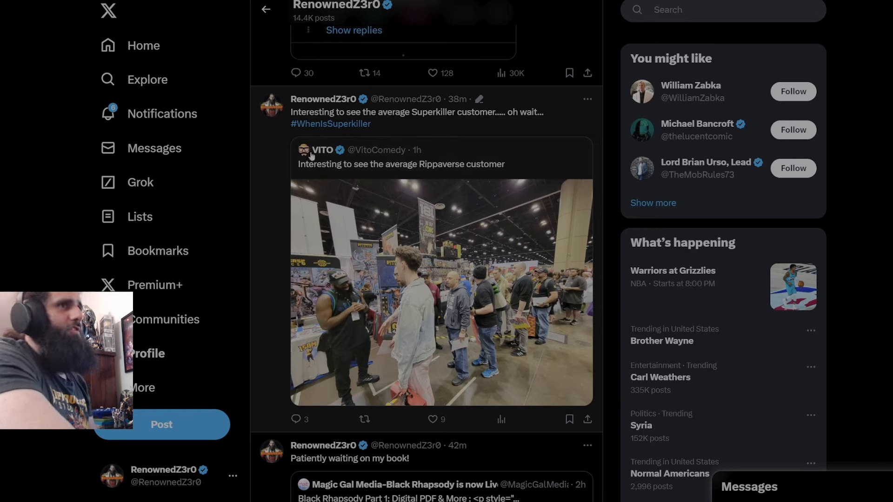
View the 'average Superkiller customer' post quoting VITO and its replies
click(417, 112)
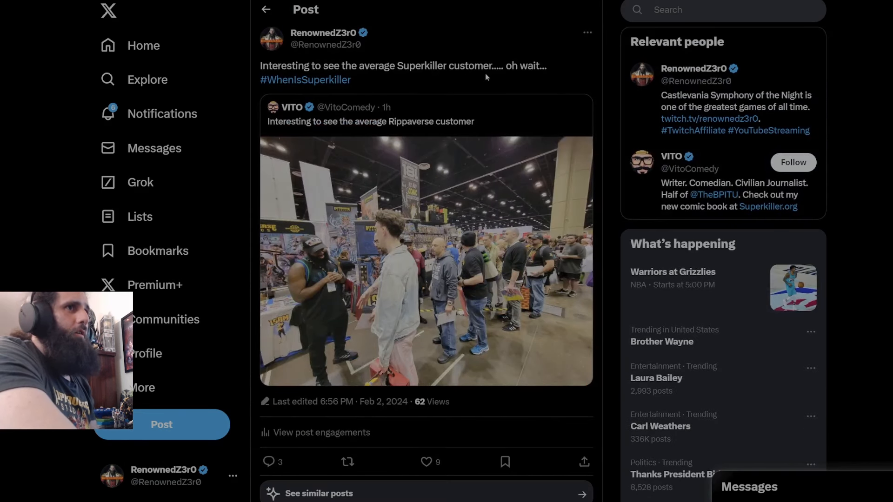
mouse_move(436, 91)
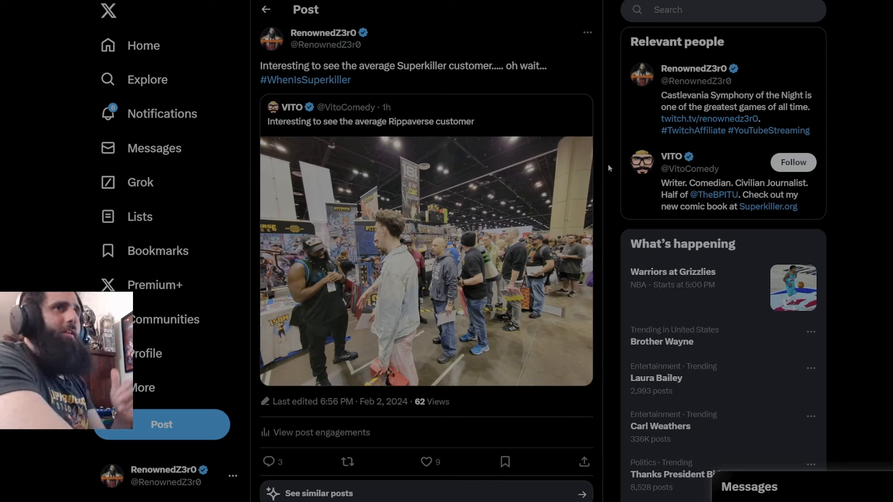
scroll(down, 3)
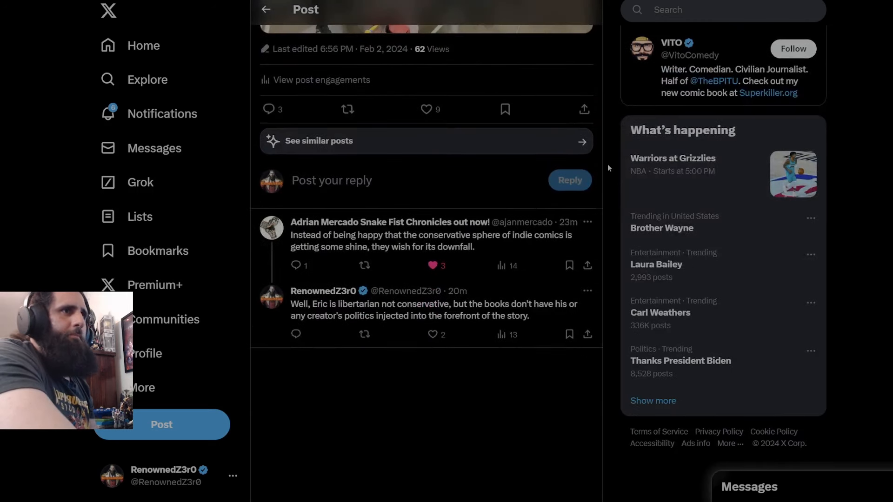
scroll(up, 3)
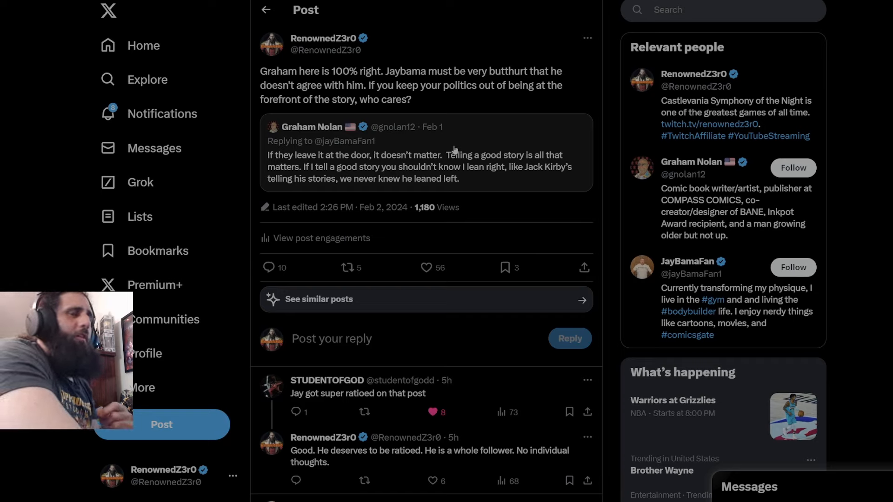
mouse_move(312, 164)
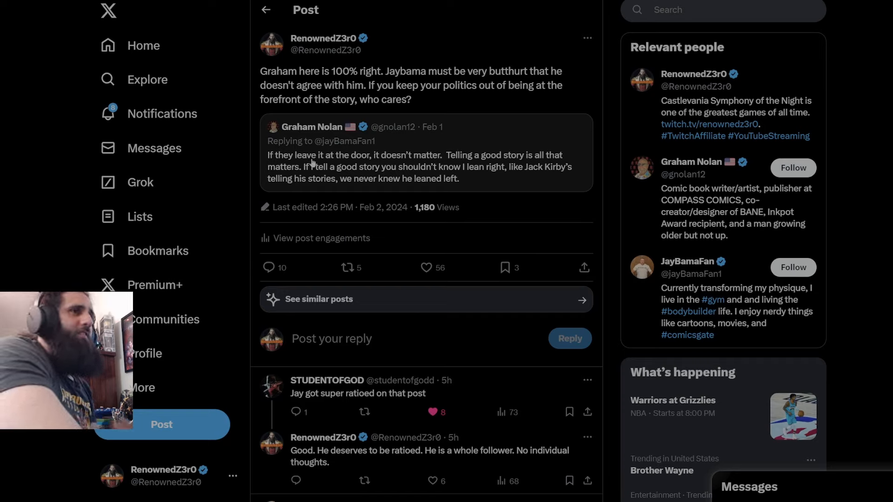
mouse_move(497, 168)
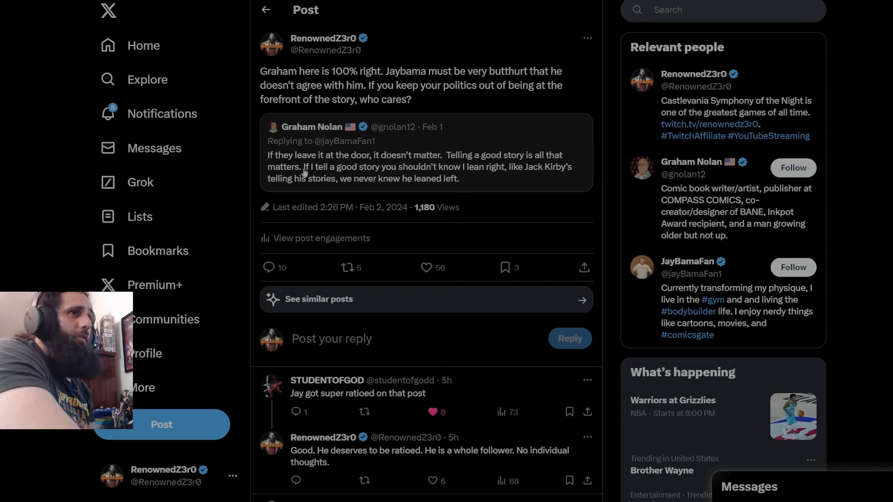
mouse_move(489, 180)
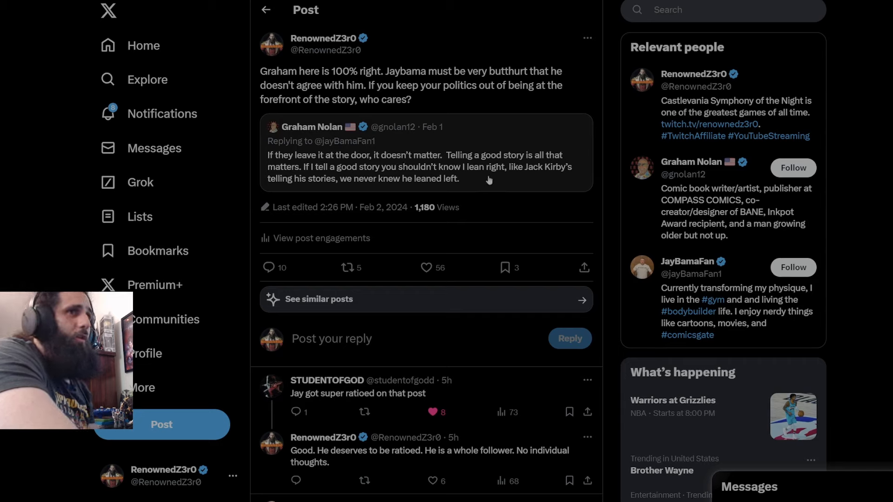
mouse_move(295, 188)
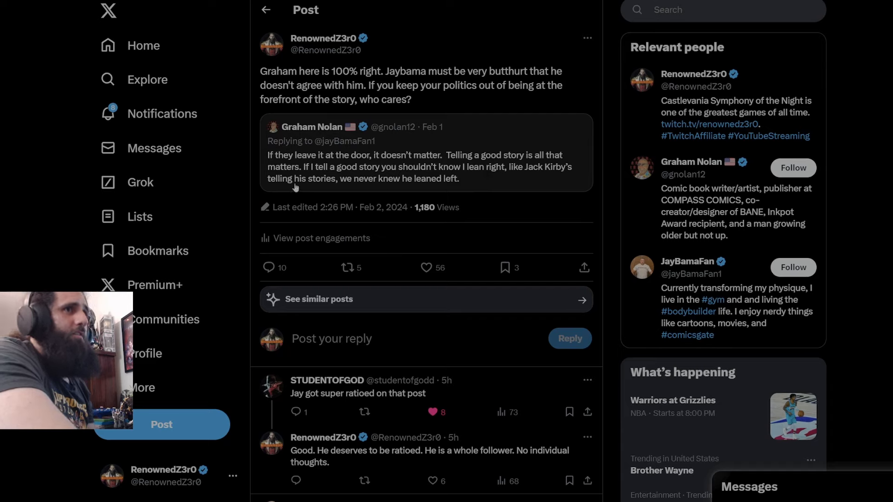
mouse_move(375, 193)
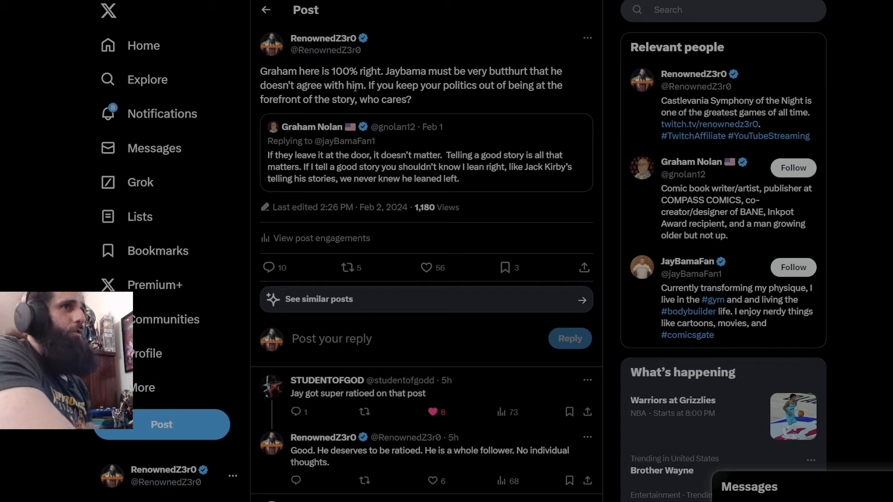
mouse_move(506, 97)
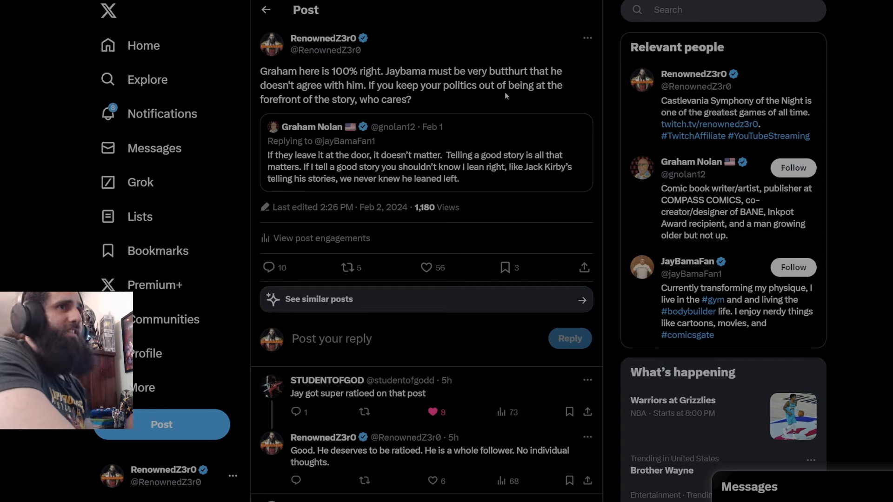
mouse_move(550, 100)
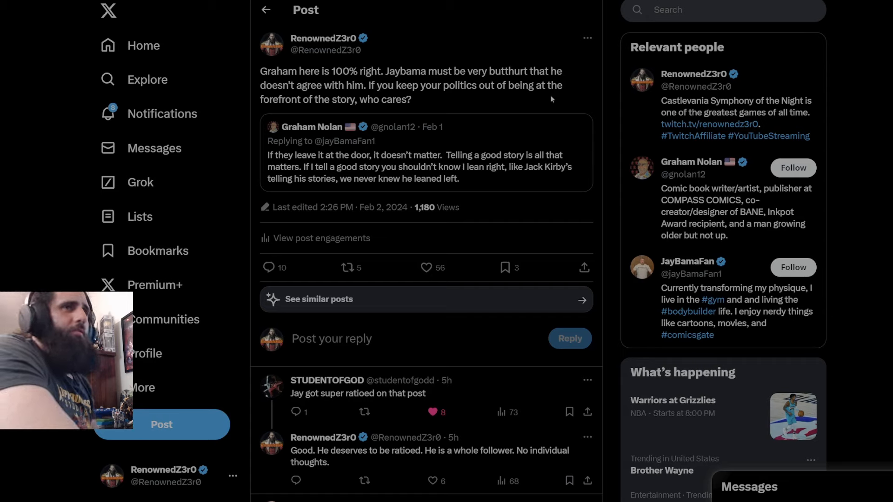
mouse_move(456, 103)
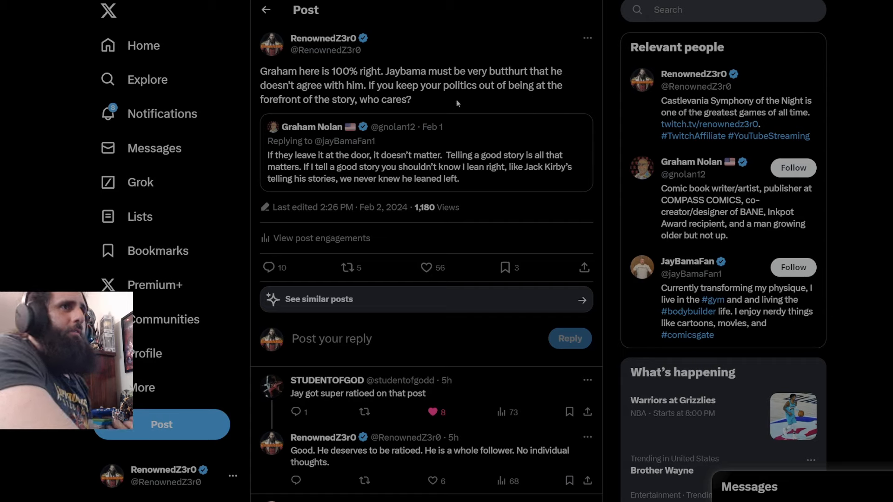
mouse_move(363, 111)
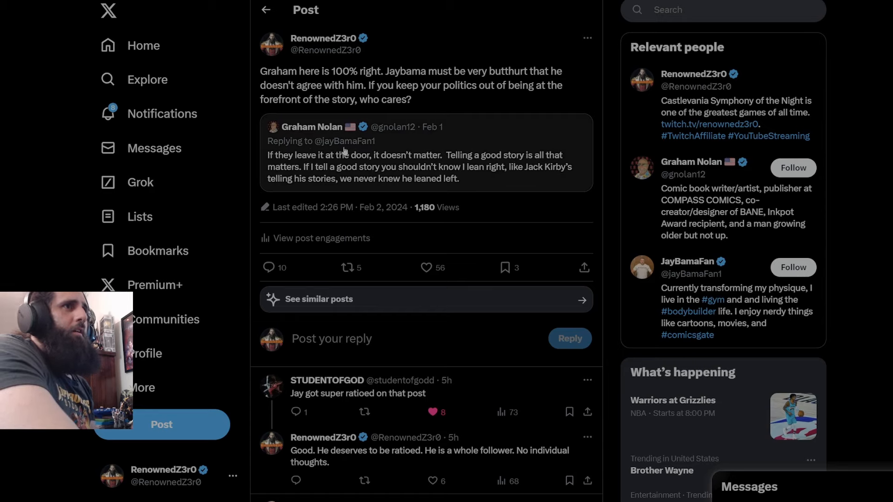
Scroll the replies to the one quoting the 90's Cyberfrog artist's gore and satanic artwork
scroll(down, 3)
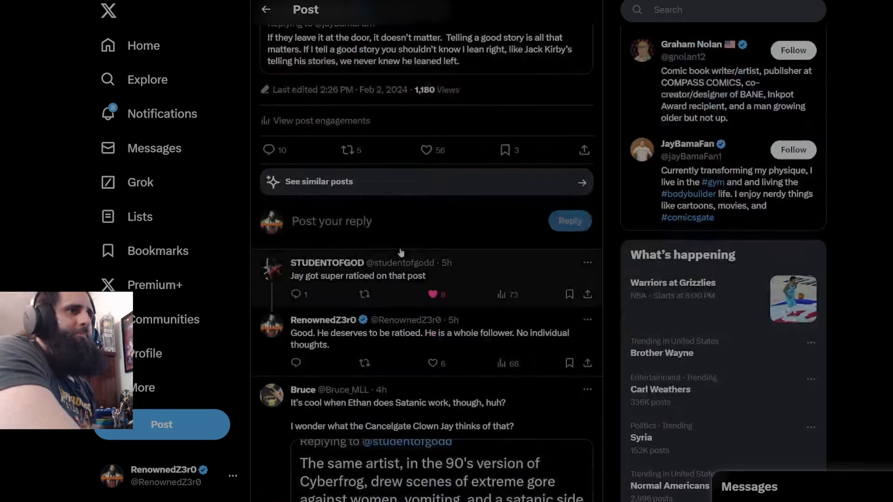
scroll(down, 3)
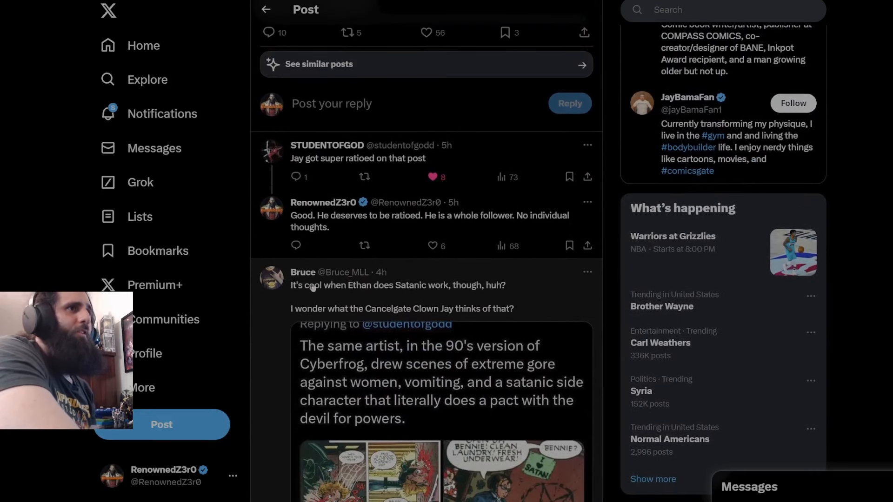
mouse_move(465, 295)
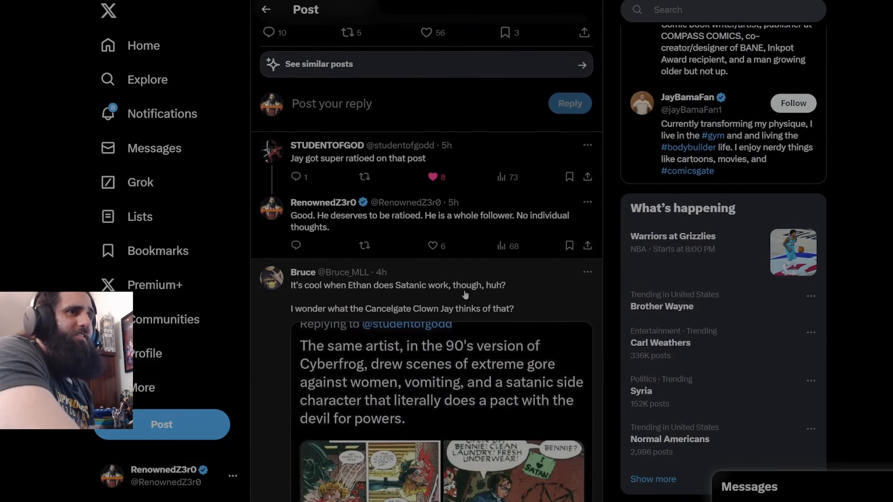
mouse_move(485, 312)
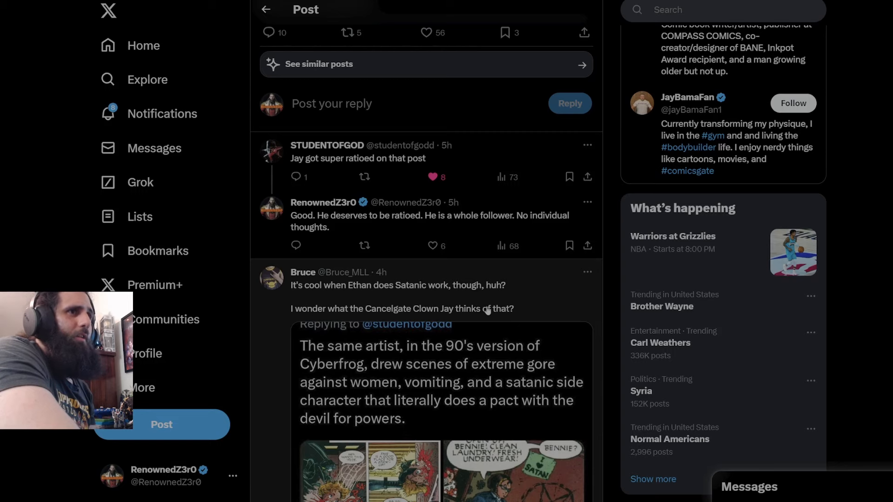
scroll(up, 3)
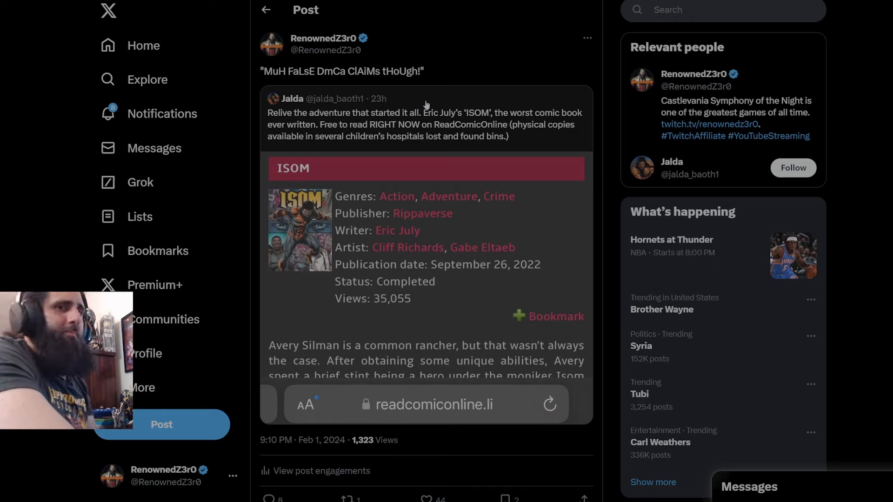
mouse_move(316, 129)
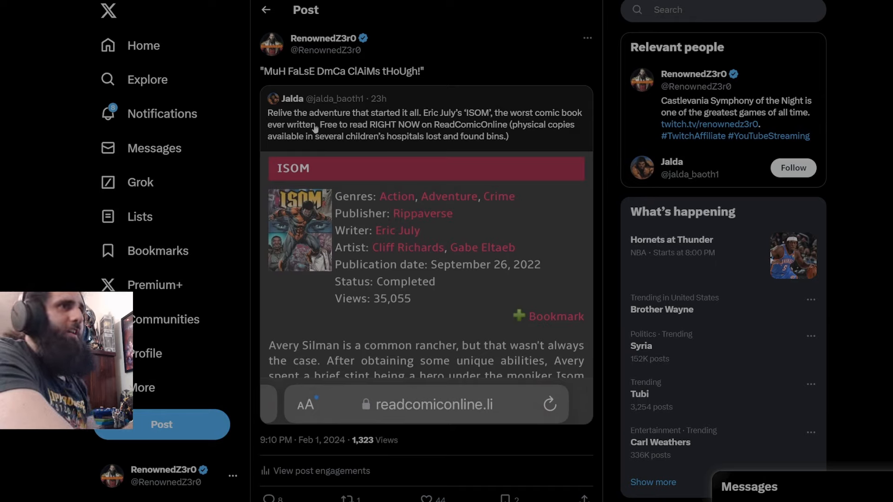
mouse_move(488, 180)
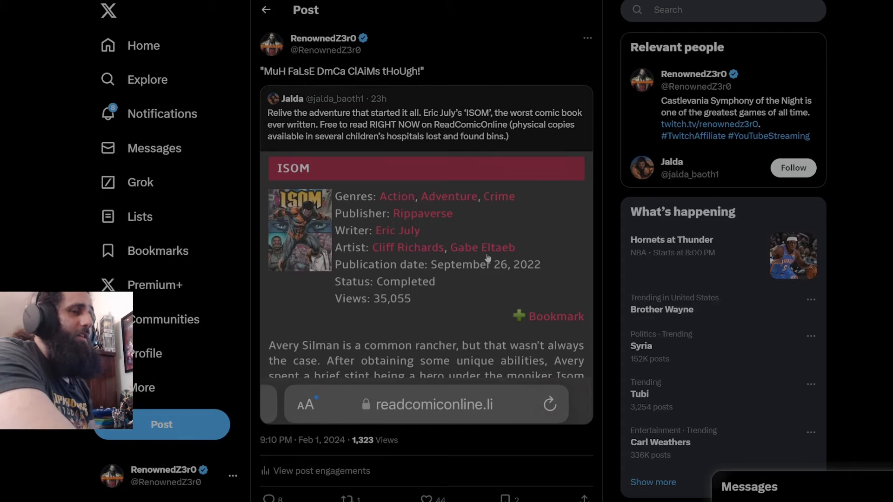
Scroll past the quoted ISOM ReadComicOnline screenshot under the DMCA claims post
scroll(down, 3)
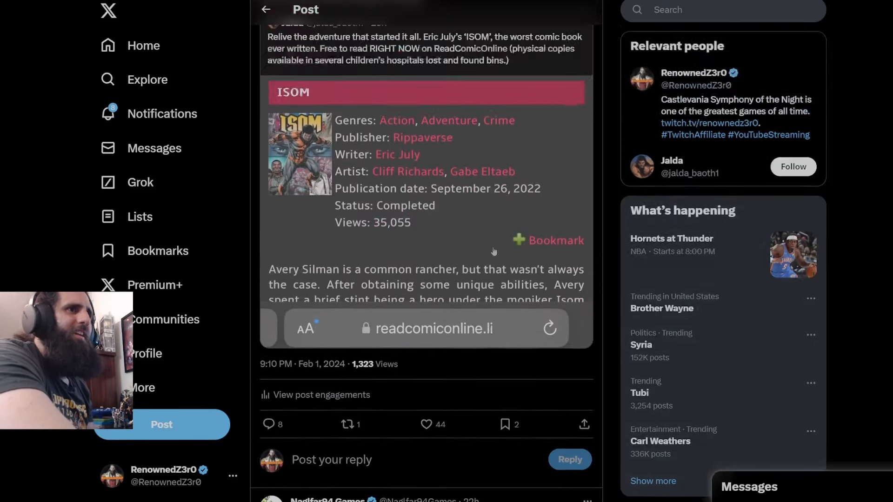
scroll(up, 3)
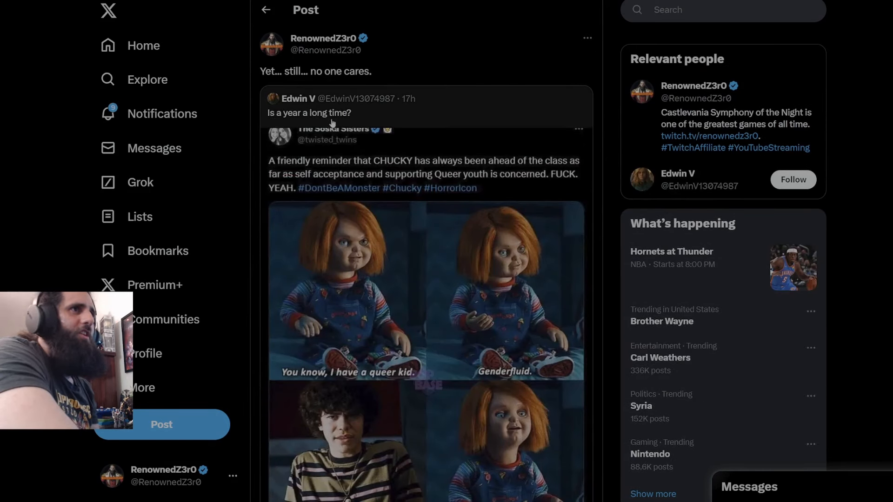
mouse_move(354, 141)
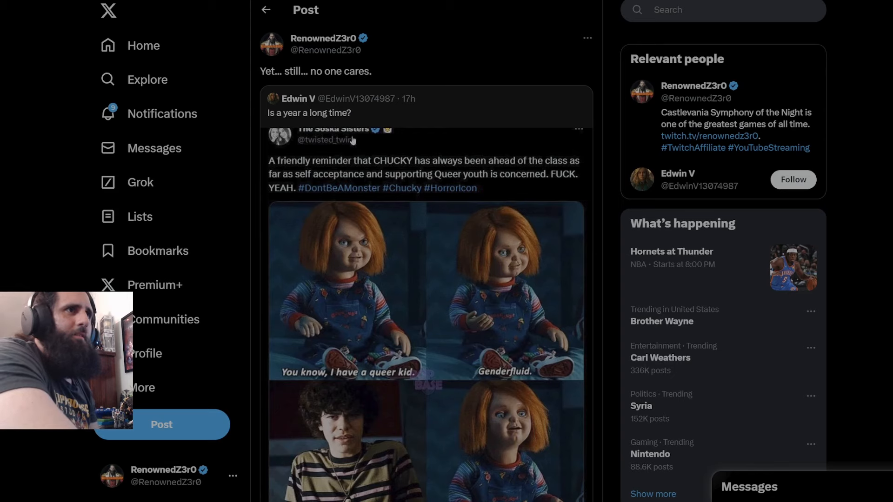
Scroll down to see the full Chucky meme quoted in the 'no one cares' post
scroll(down, 3)
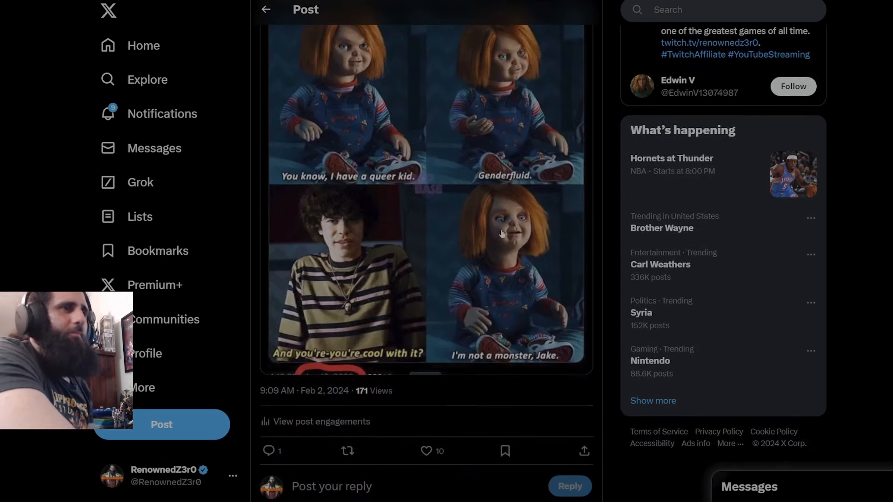
scroll(down, 3)
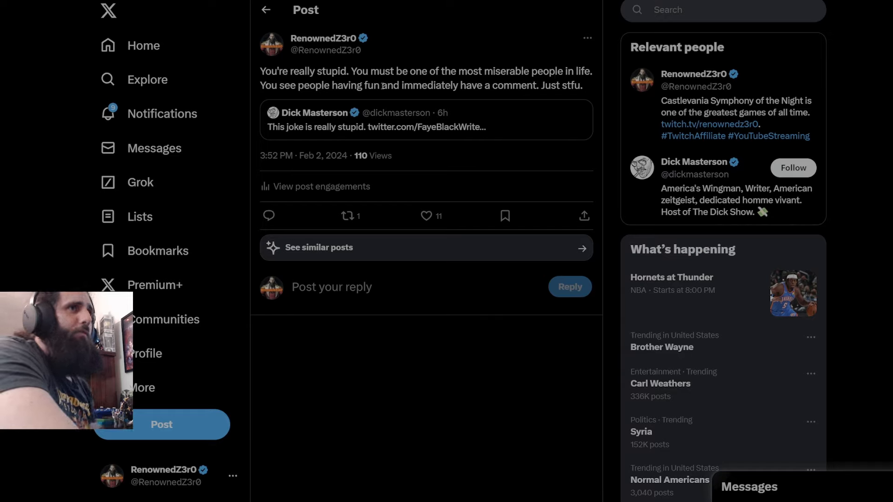
mouse_move(568, 98)
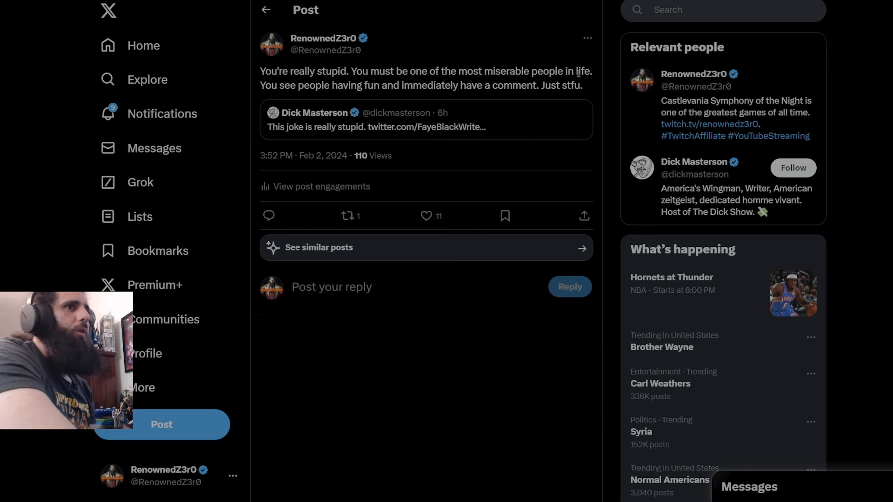
View the quoted 'This joke is really stupid' post with NDA-sign photos, then Dick Masterson's 'What a stupid decision' post
click(425, 120)
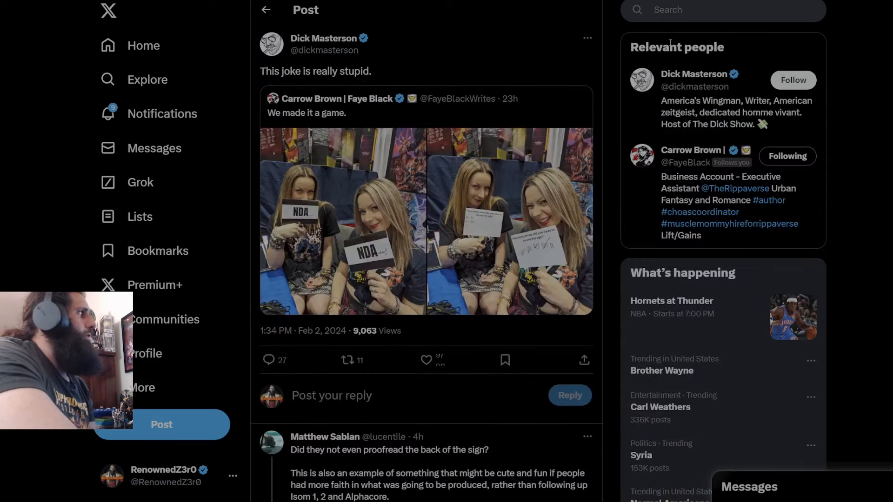
click(426, 360)
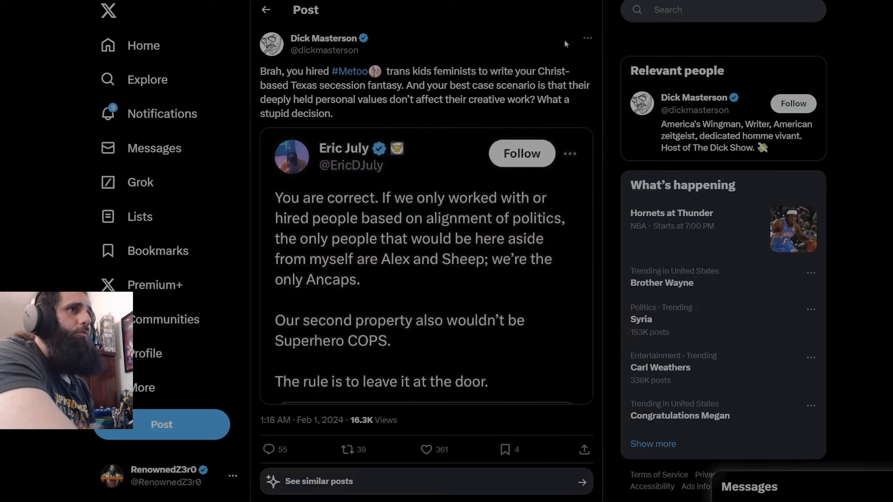
mouse_move(412, 188)
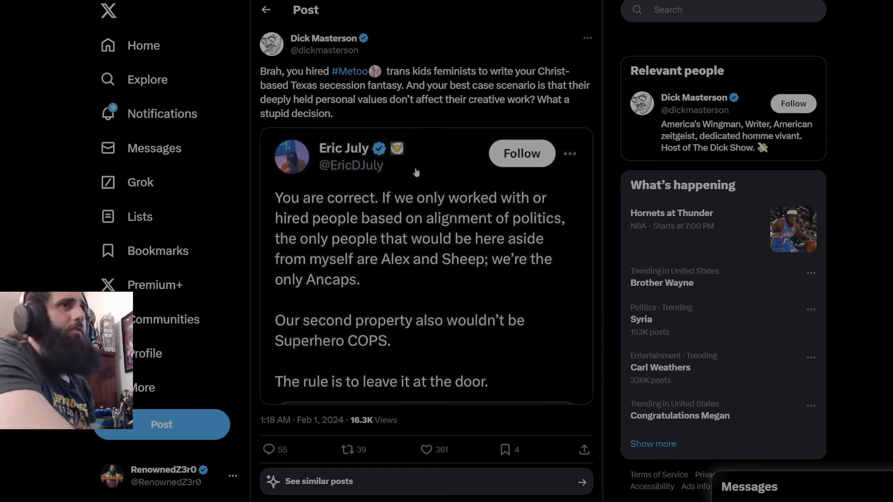
mouse_move(400, 81)
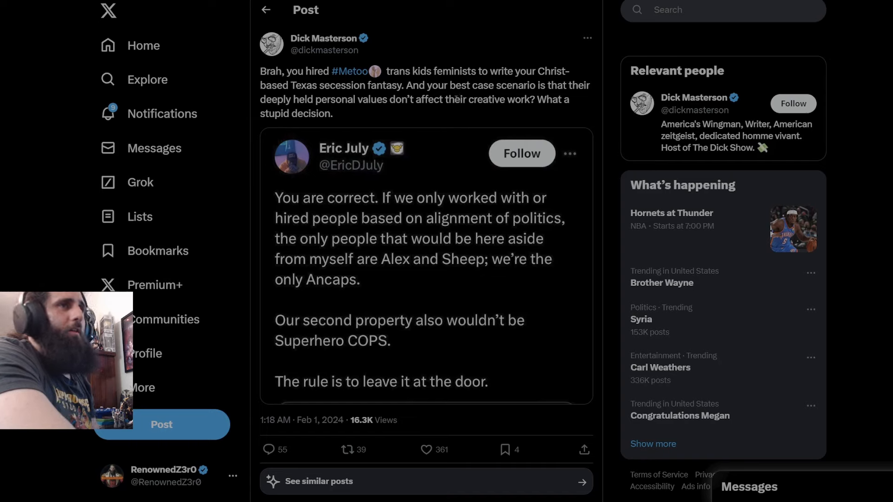
mouse_move(551, 95)
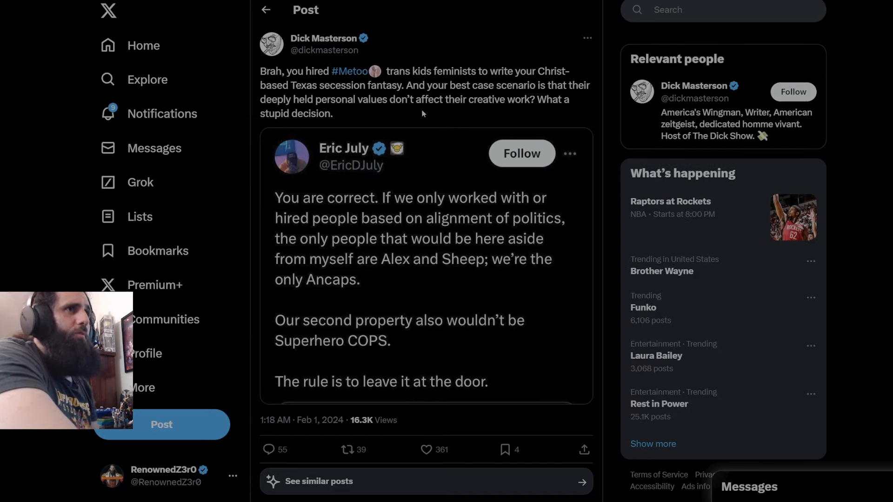
mouse_move(352, 120)
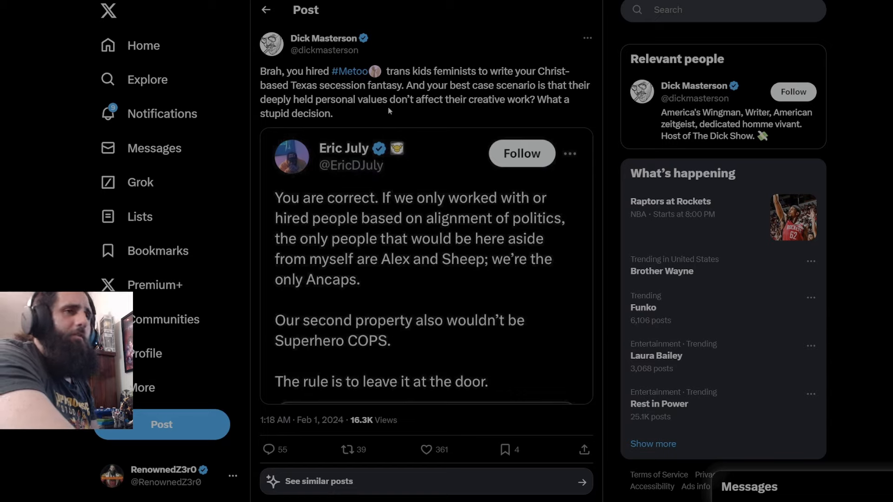
mouse_move(701, 47)
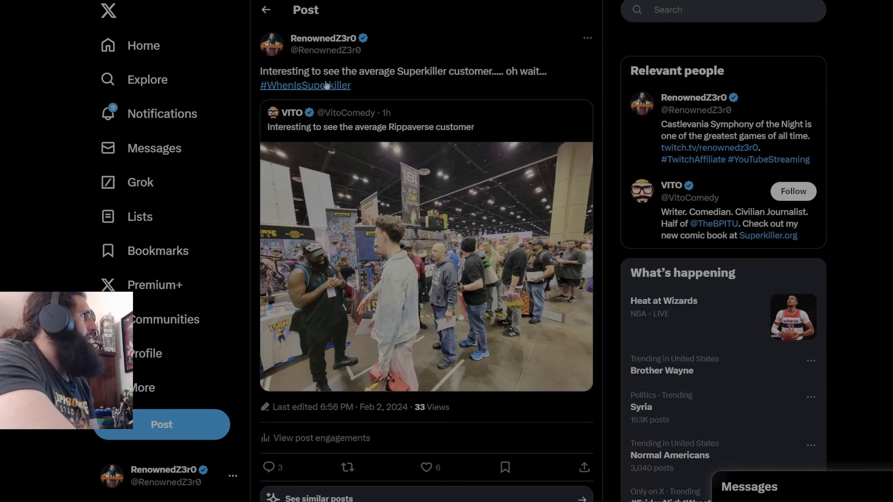
Return to the 'Brah, you hired #Metoo' hiring-decision post after the brief Superkiller detour
click(424, 467)
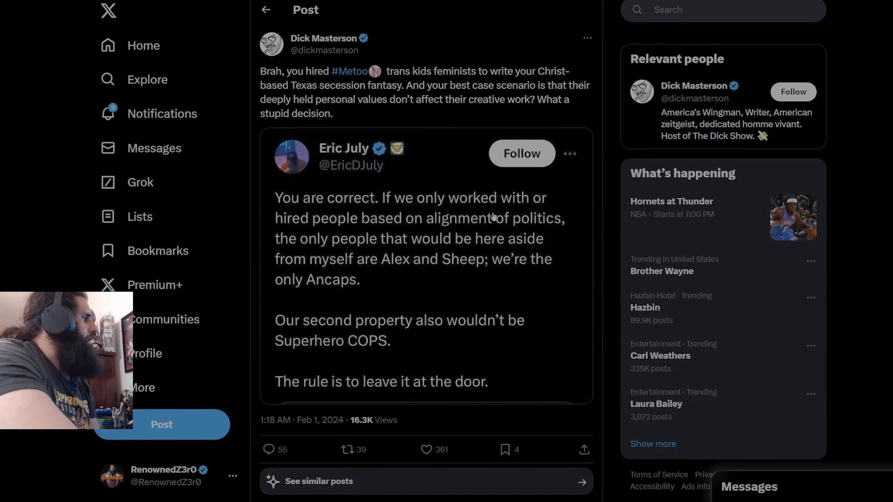
scroll(down, 3)
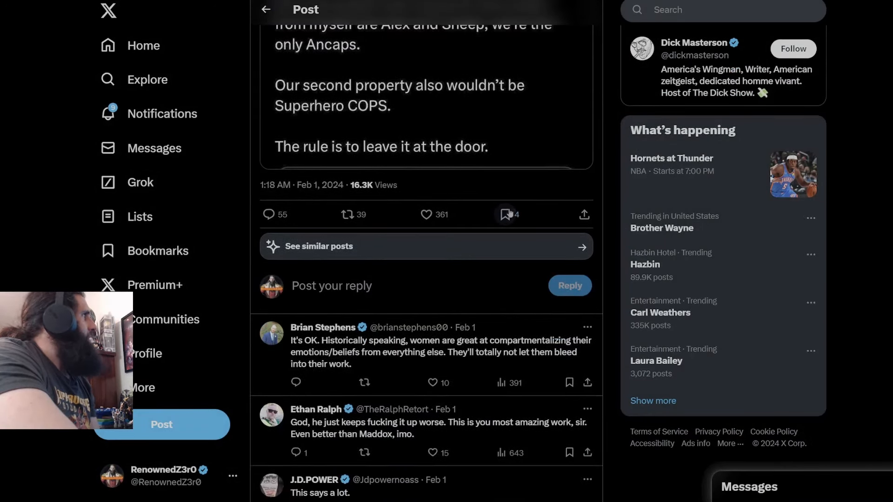
scroll(down, 3)
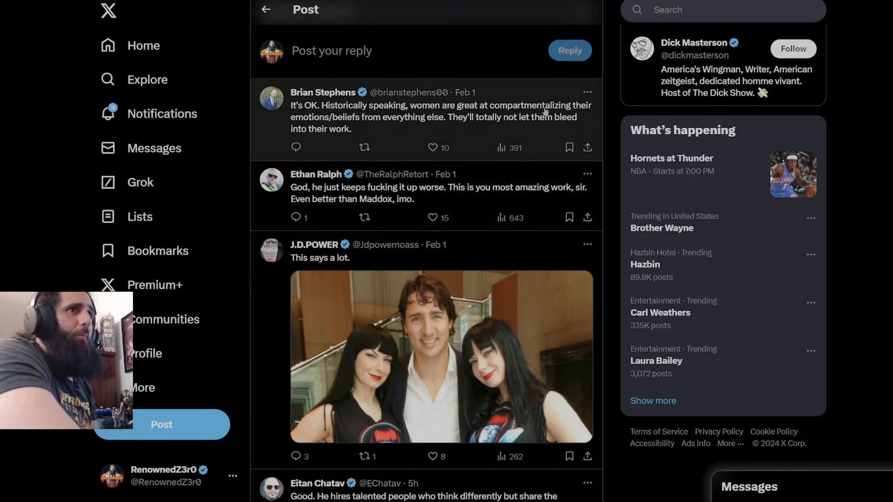
mouse_move(411, 130)
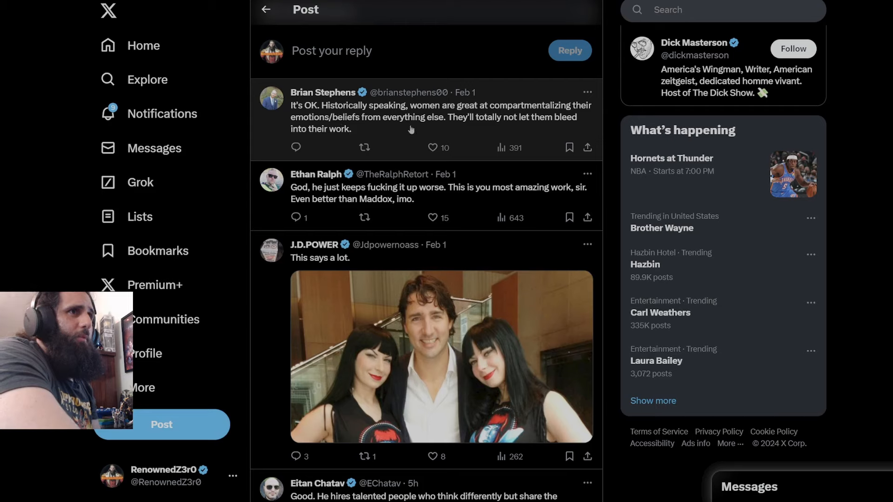
mouse_move(547, 124)
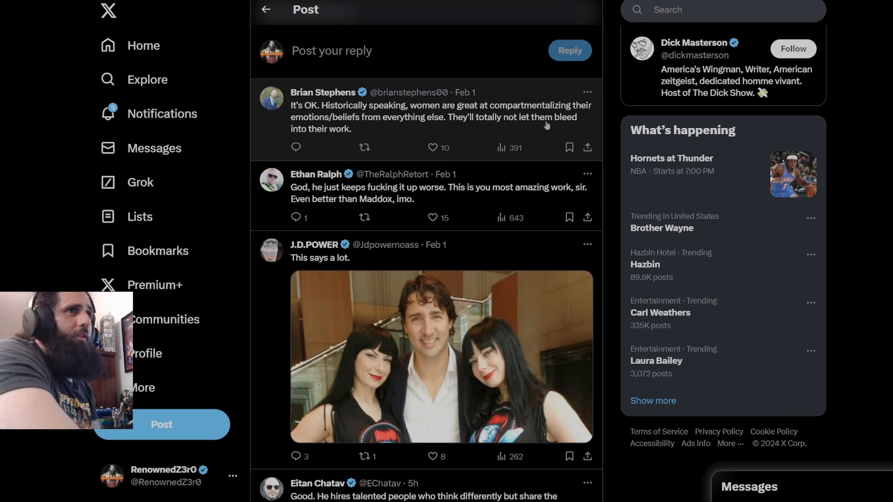
mouse_move(392, 141)
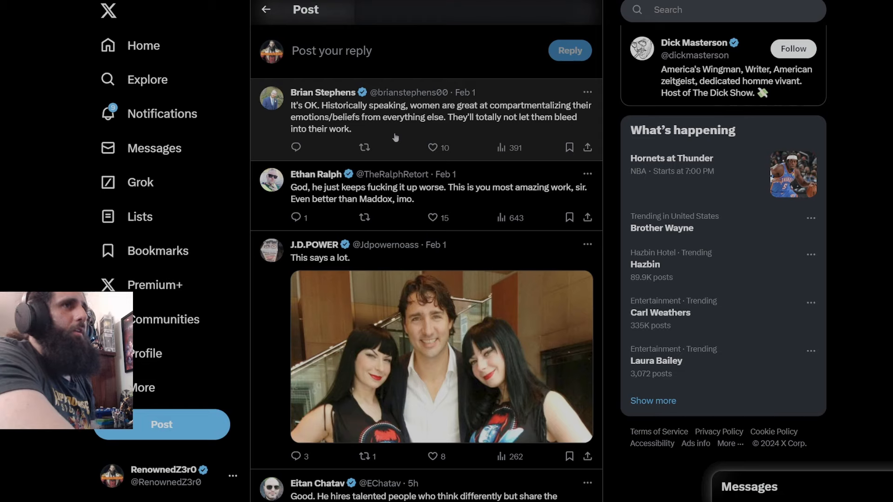
mouse_move(316, 204)
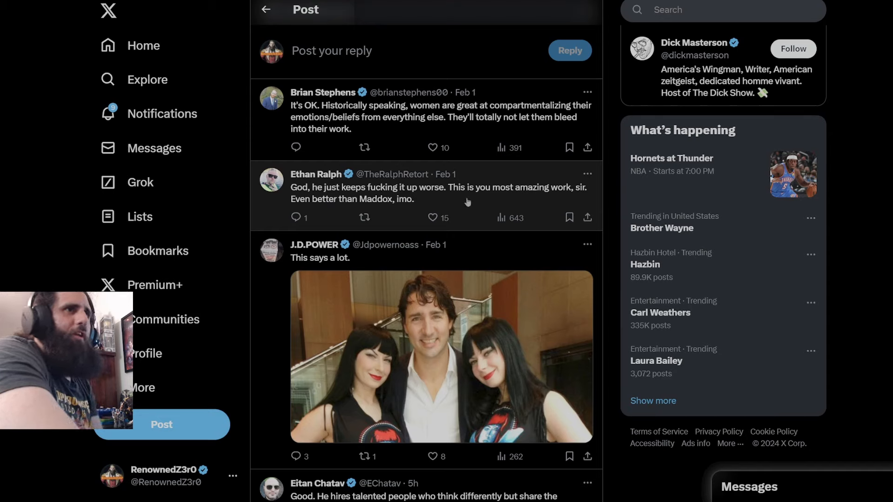
mouse_move(515, 203)
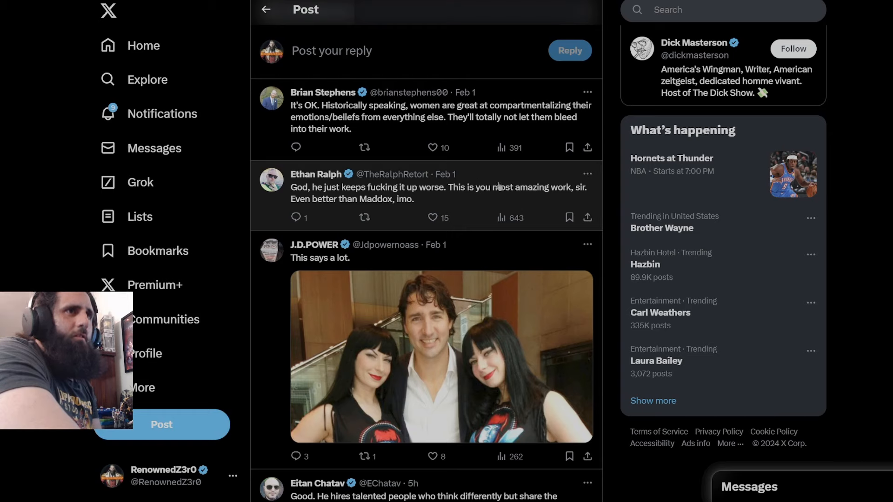
mouse_move(496, 194)
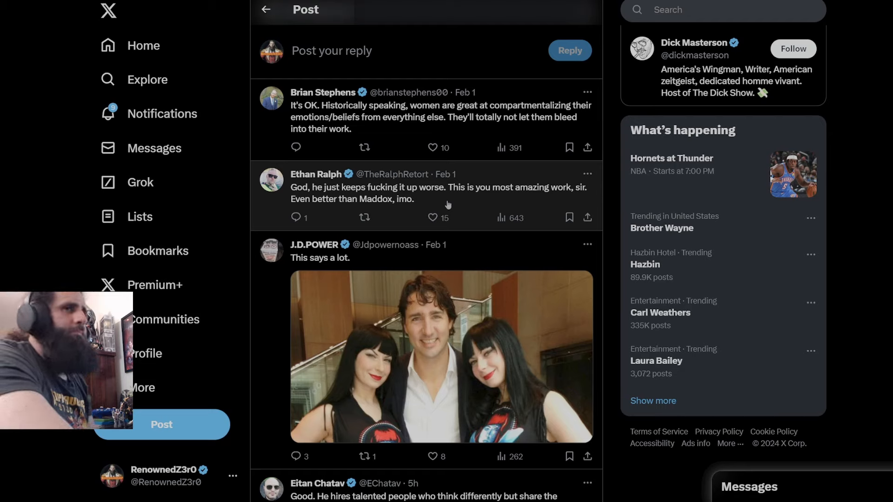
mouse_move(532, 205)
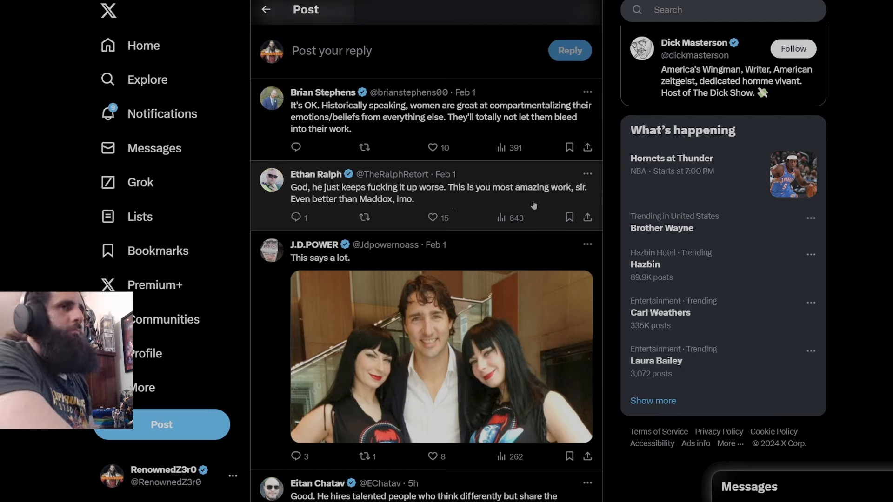
mouse_move(614, 223)
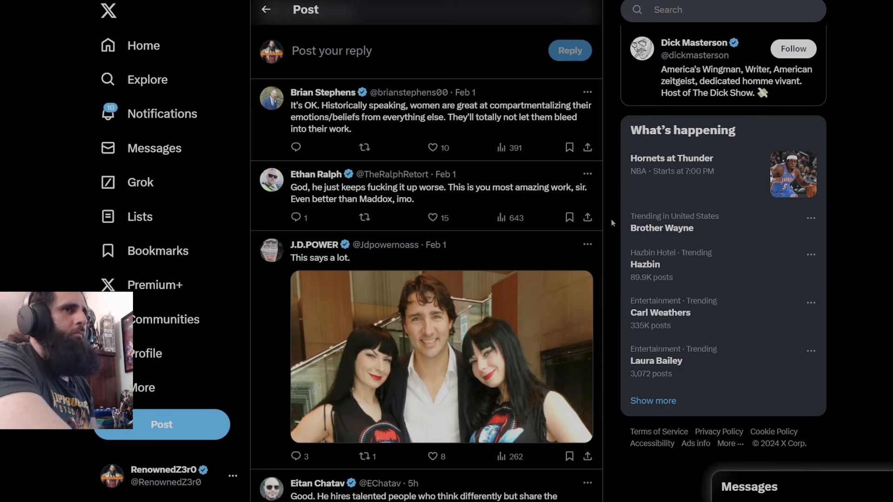
scroll(down, 3)
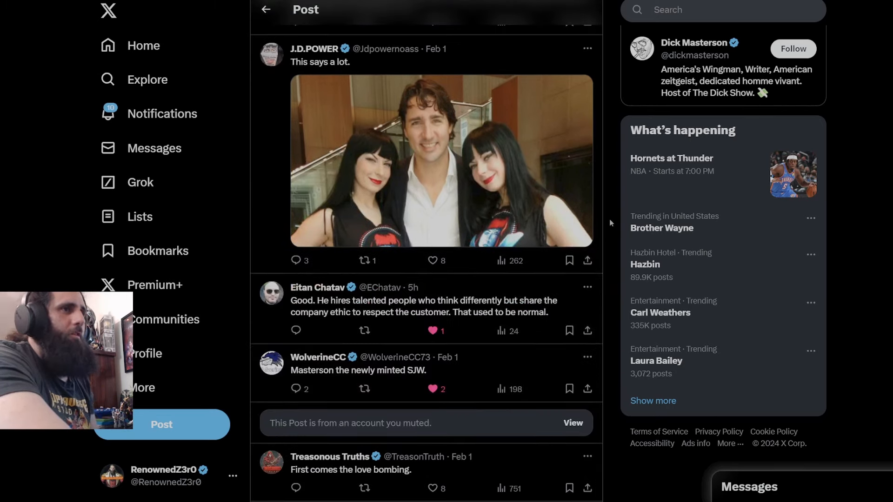
scroll(down, 3)
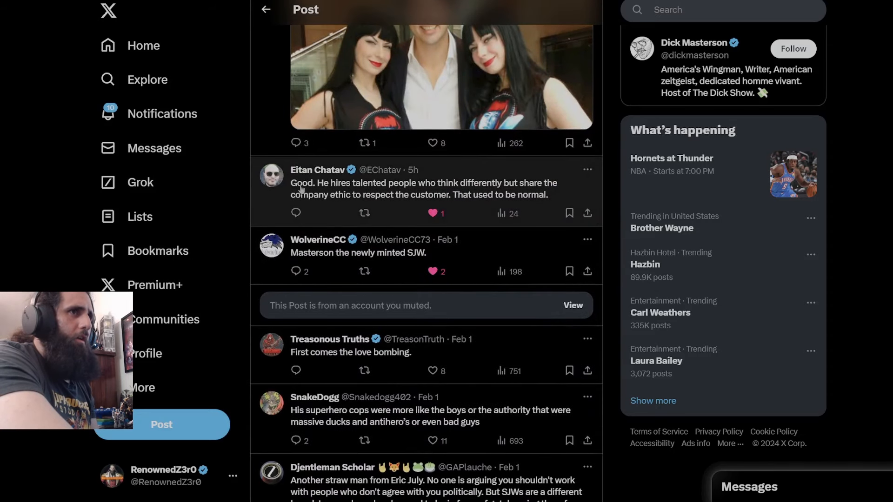
mouse_move(523, 189)
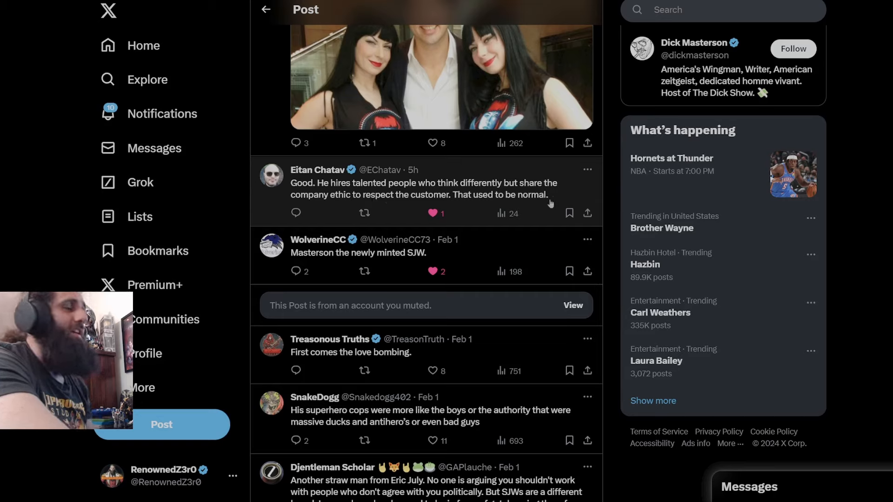
mouse_move(319, 263)
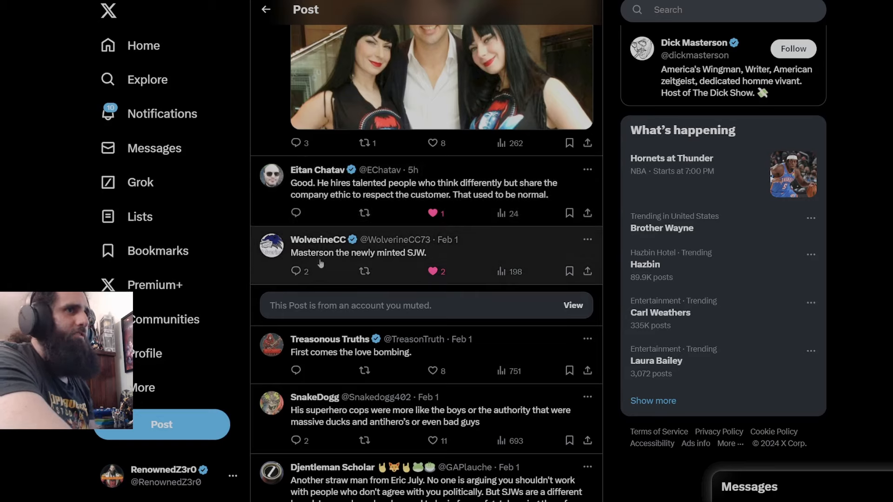
mouse_move(470, 259)
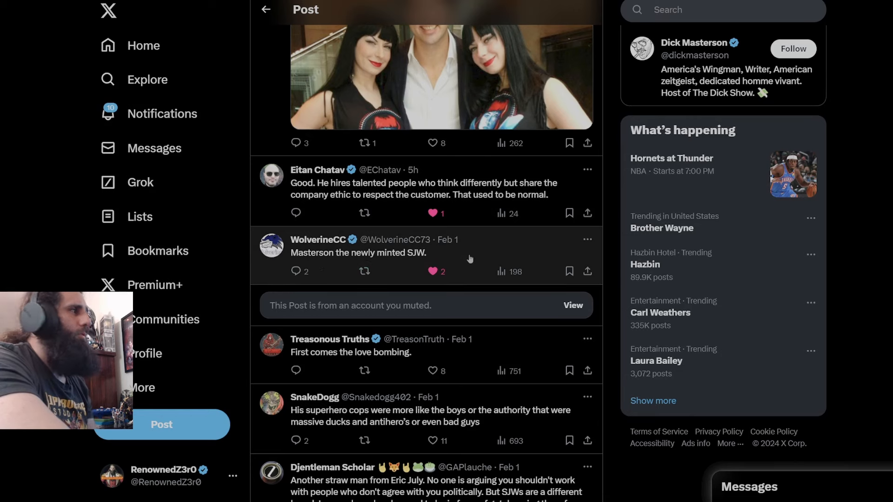
scroll(down, 3)
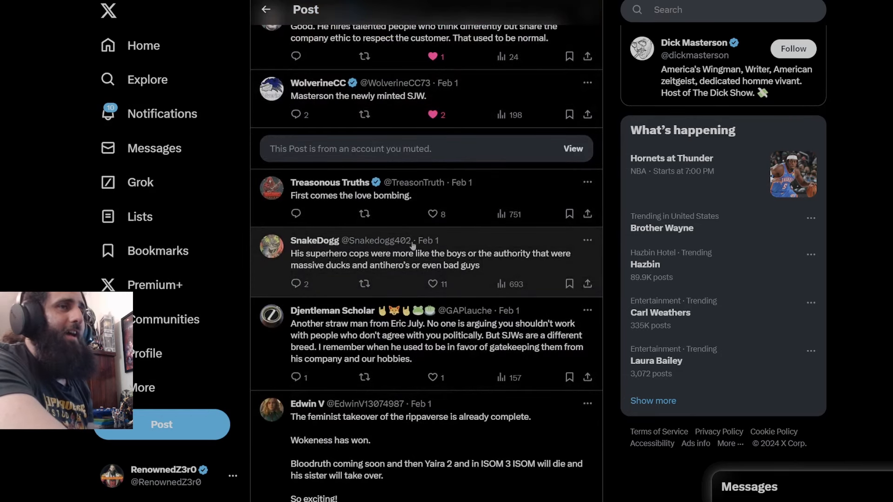
mouse_move(343, 209)
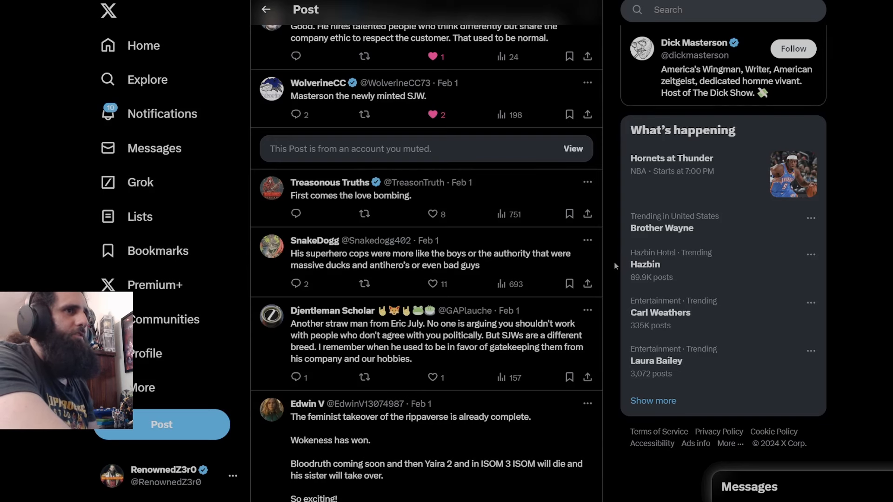
scroll(down, 3)
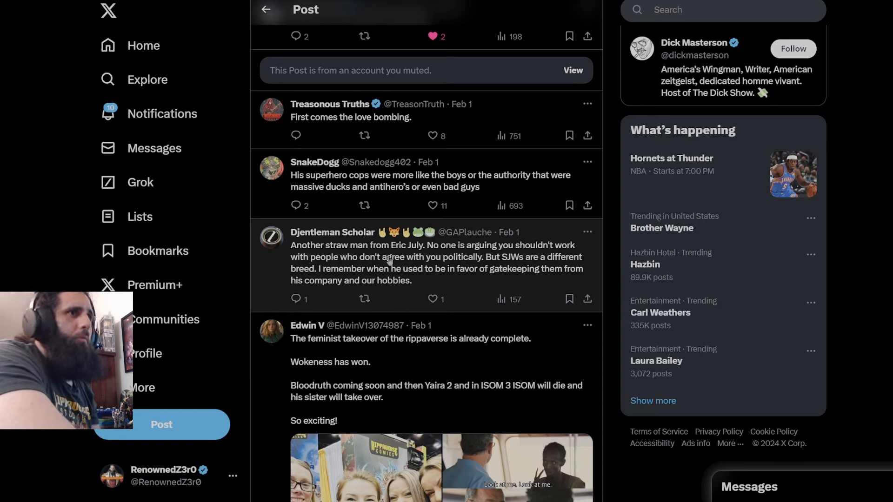
mouse_move(346, 277)
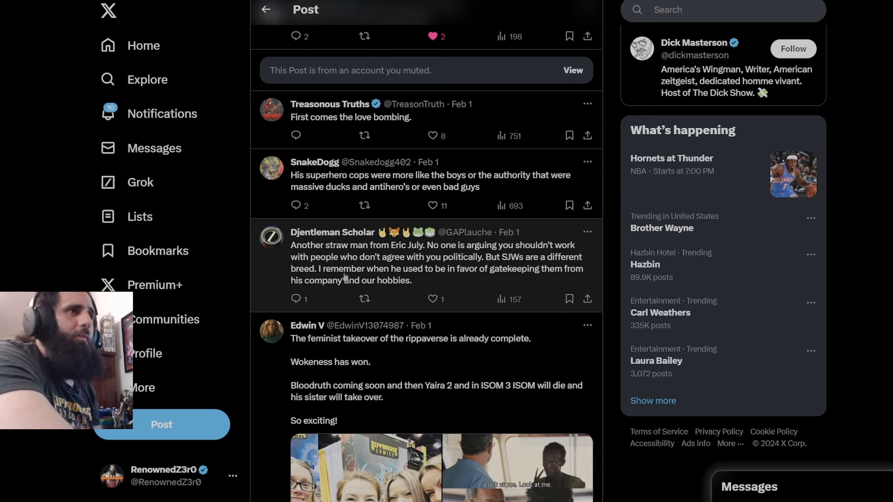
mouse_move(534, 283)
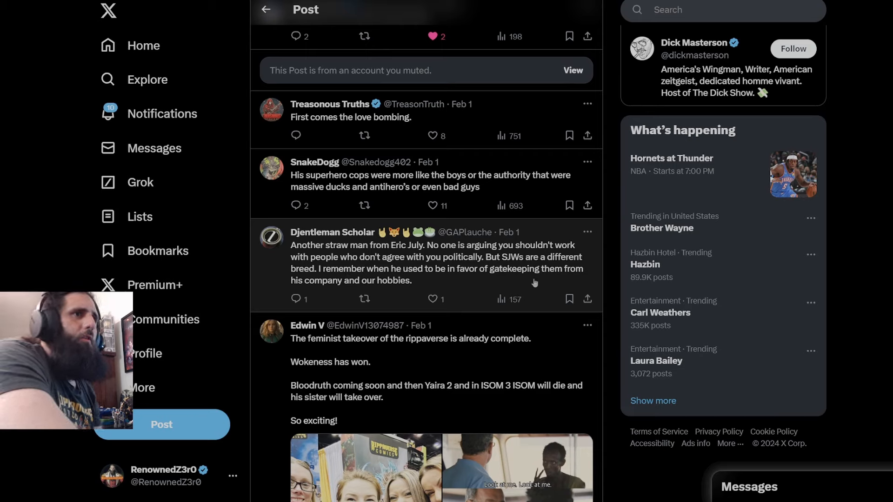
mouse_move(614, 289)
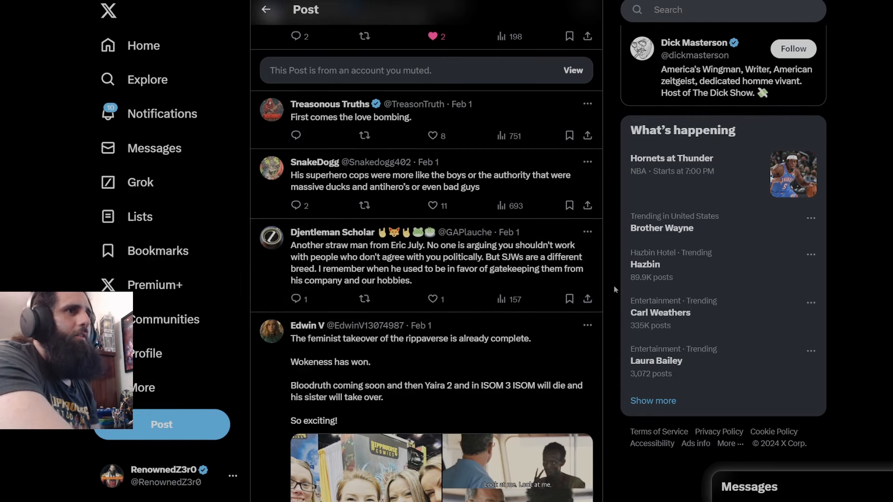
scroll(down, 3)
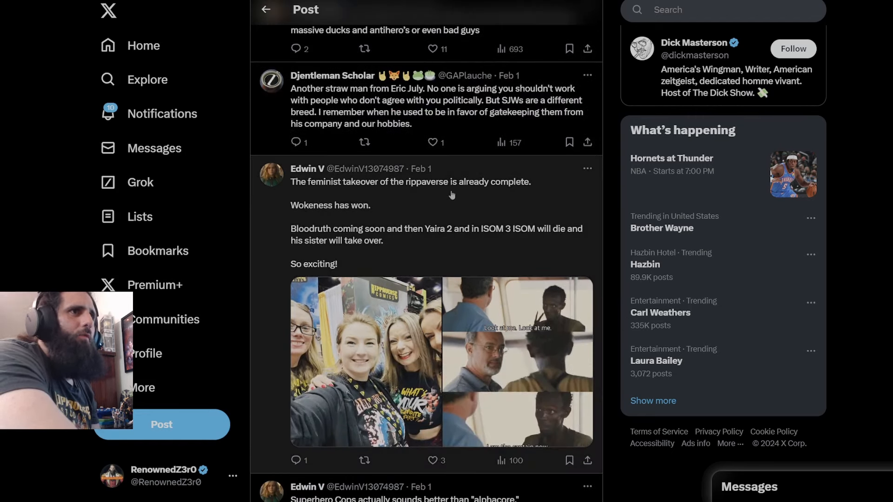
mouse_move(335, 222)
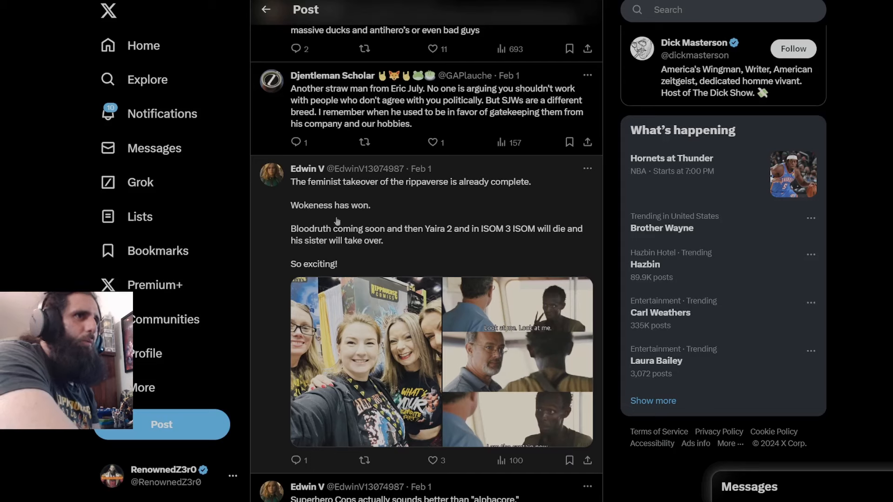
mouse_move(366, 218)
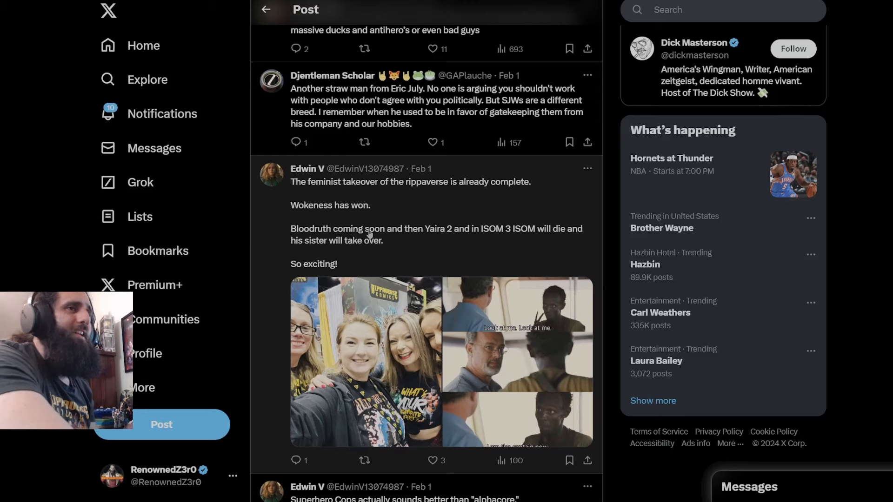
mouse_move(405, 243)
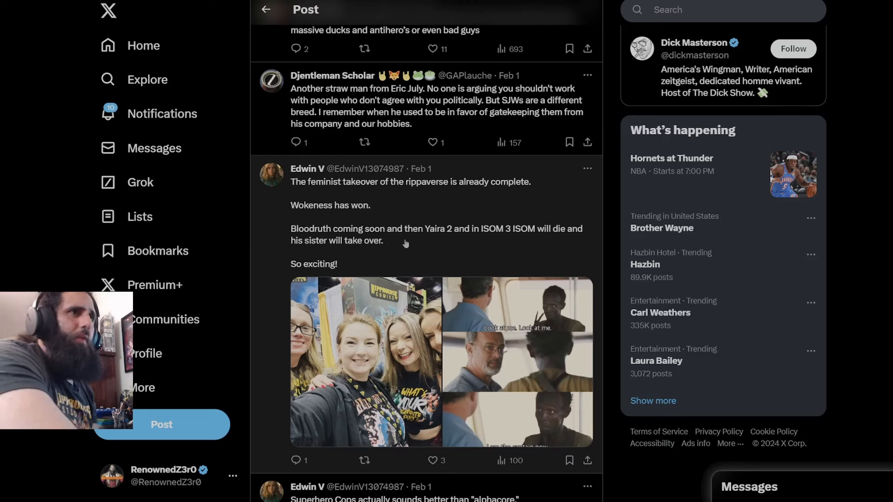
mouse_move(422, 243)
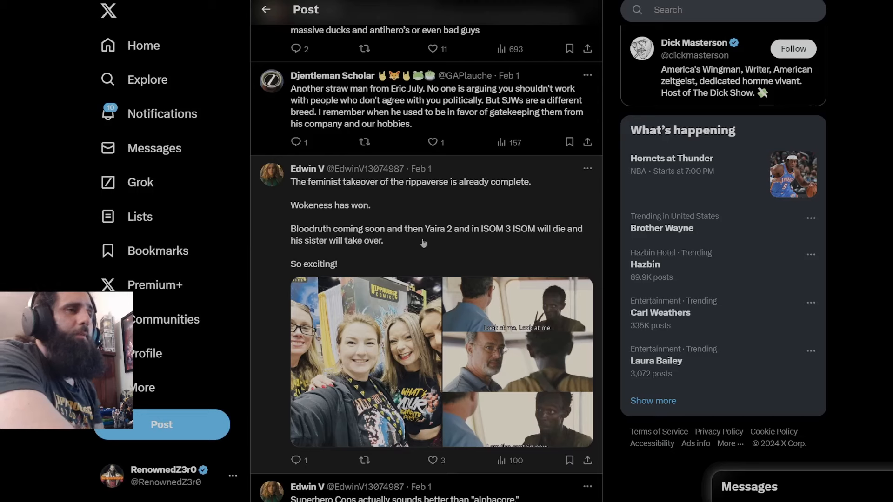
mouse_move(478, 243)
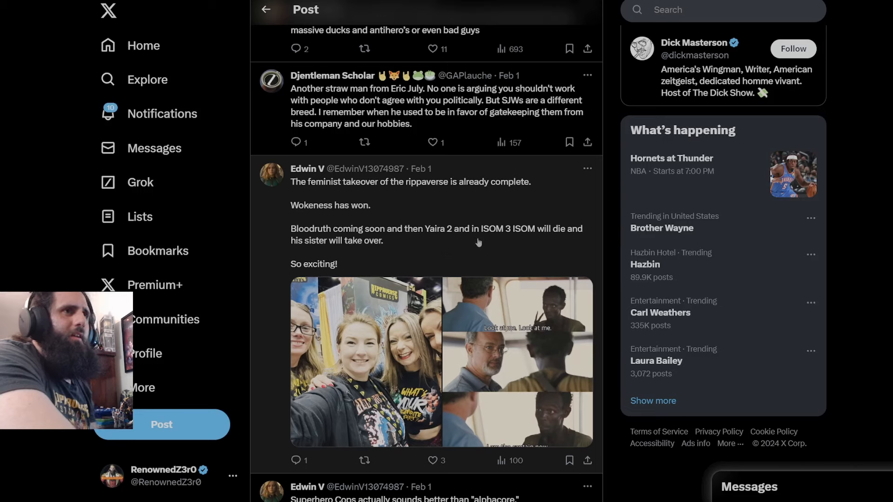
mouse_move(559, 245)
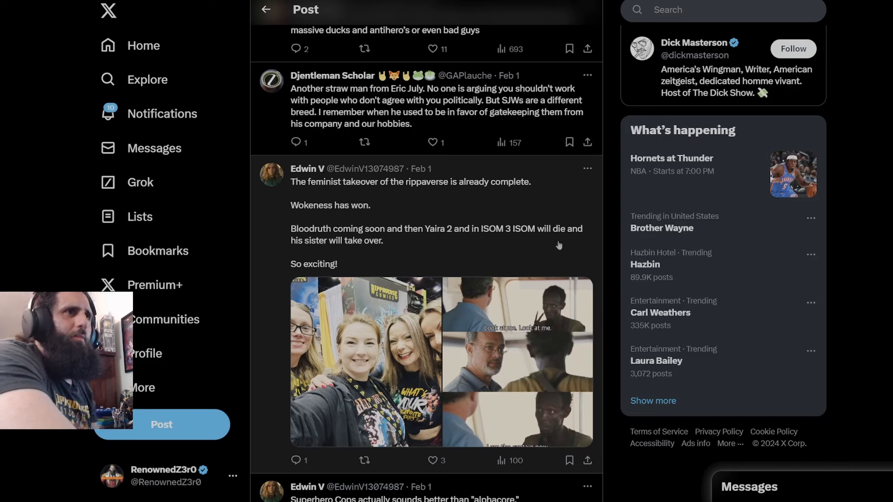
mouse_move(308, 248)
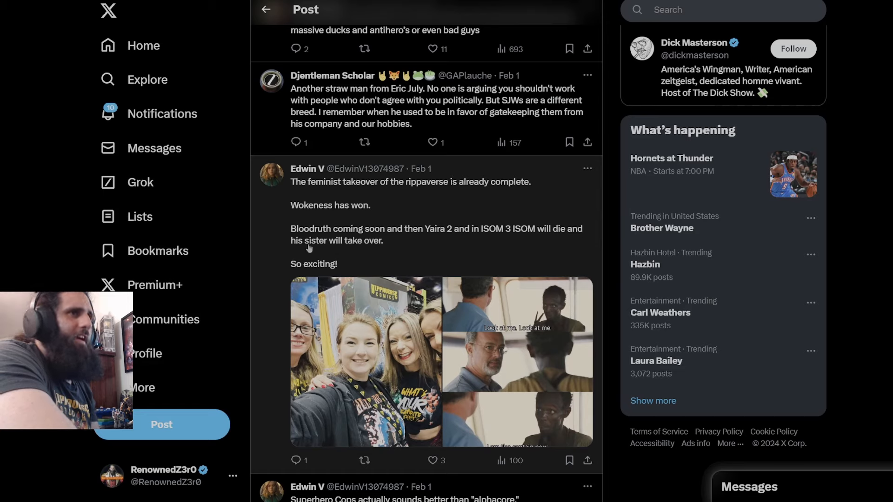
mouse_move(312, 271)
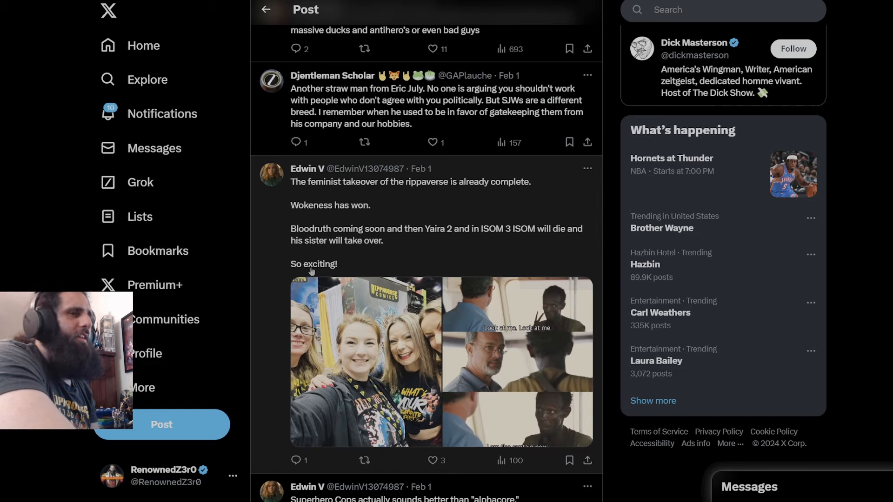
mouse_move(536, 260)
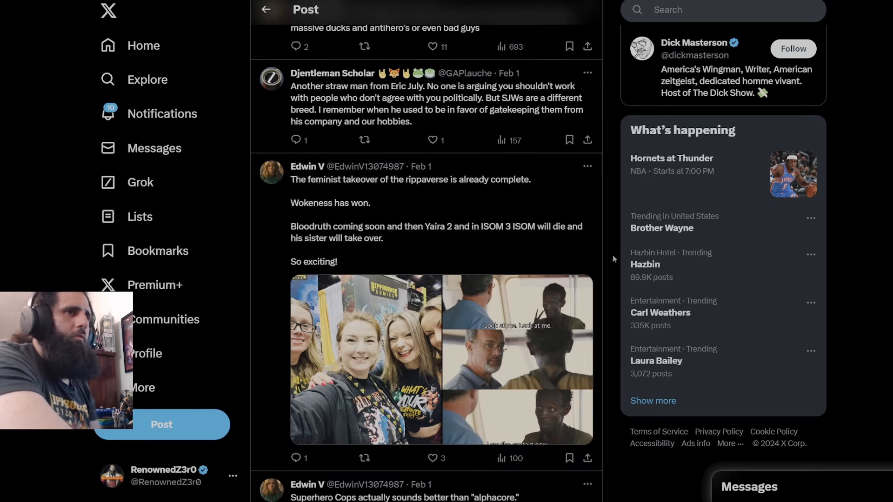
scroll(down, 3)
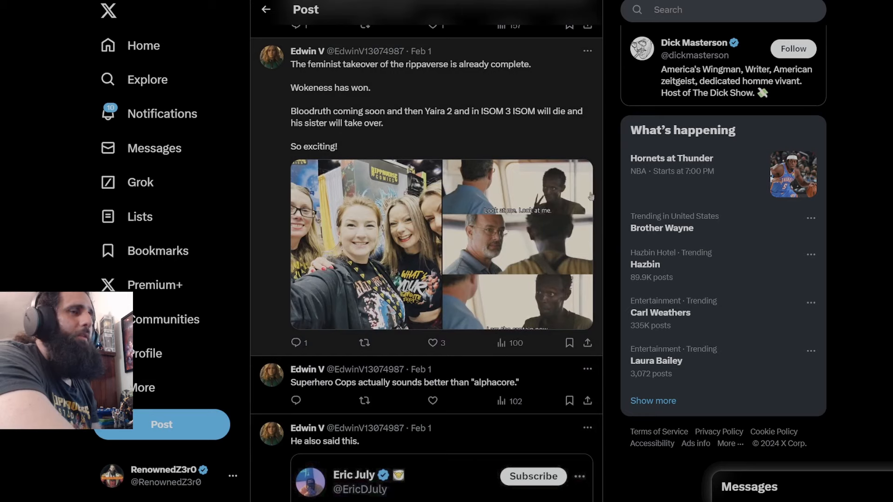
mouse_move(274, 168)
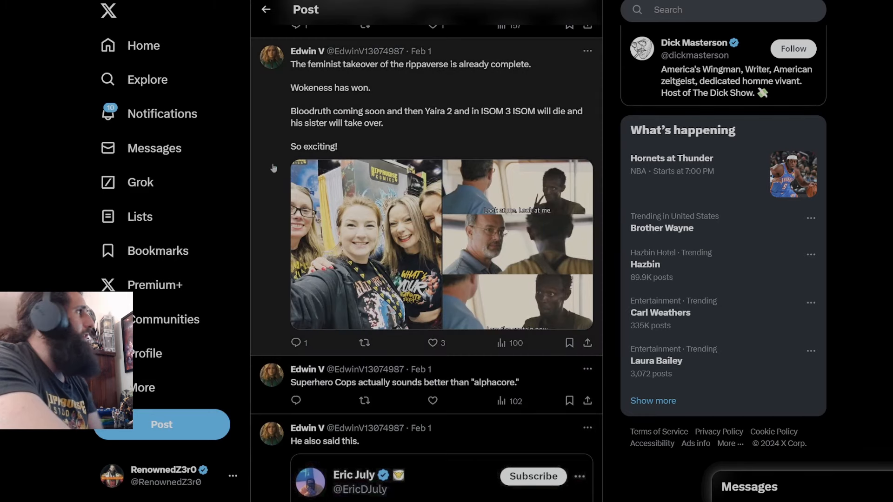
mouse_move(610, 208)
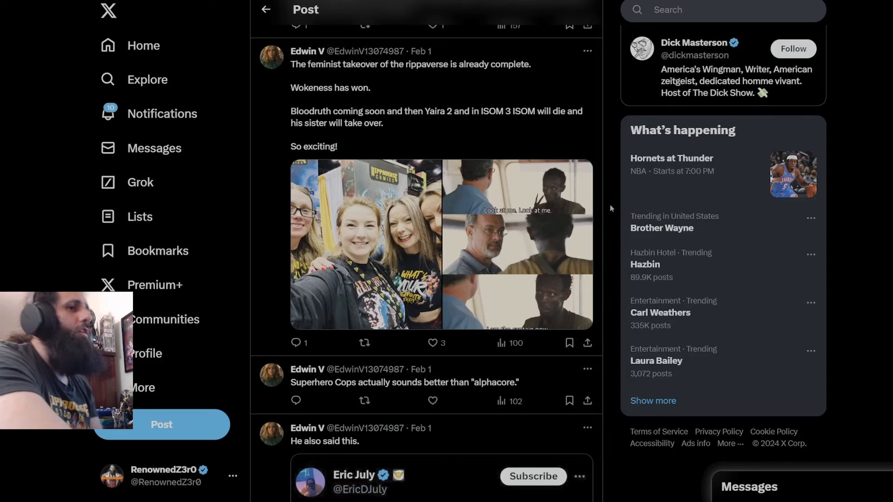
Scroll through replies below the quoted 'do not hire SJWs' post, ending back at the 16.3K-view stats and first replies
scroll(down, 3)
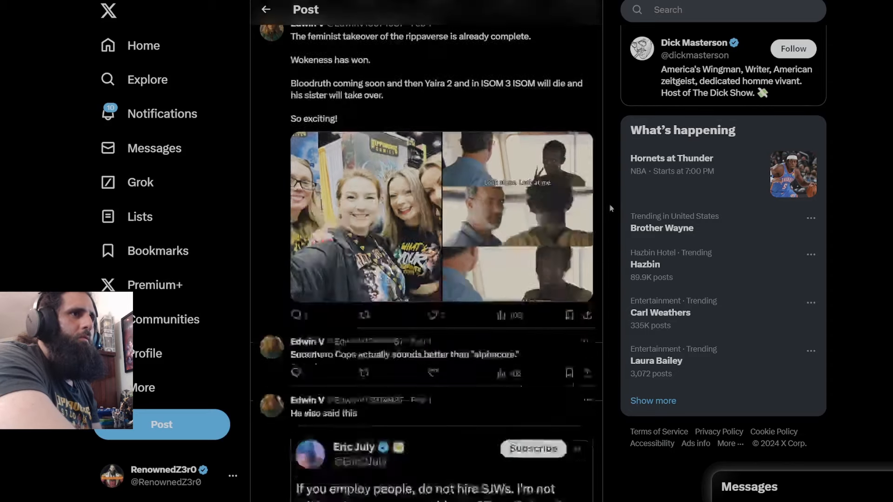
scroll(down, 3)
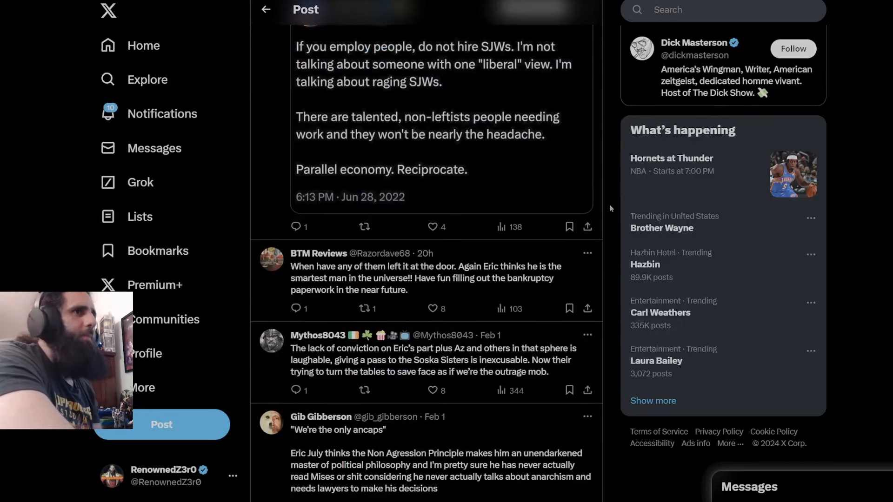
mouse_move(343, 305)
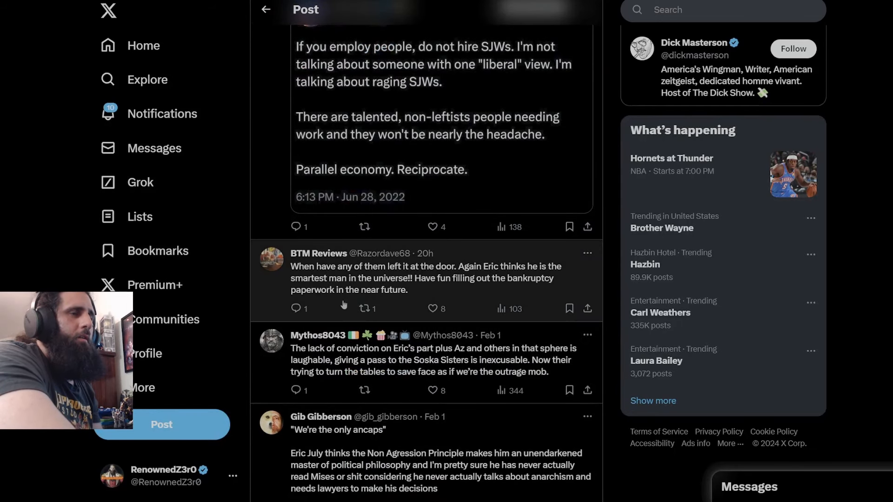
mouse_move(450, 277)
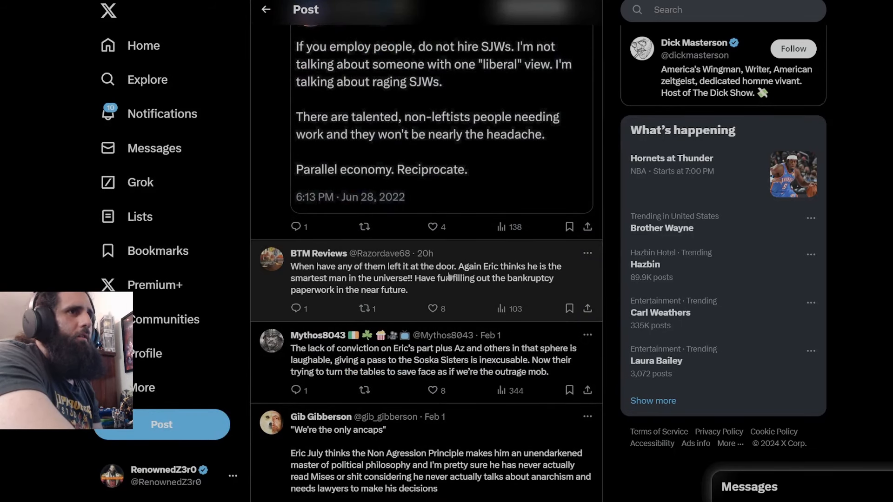
mouse_move(477, 279)
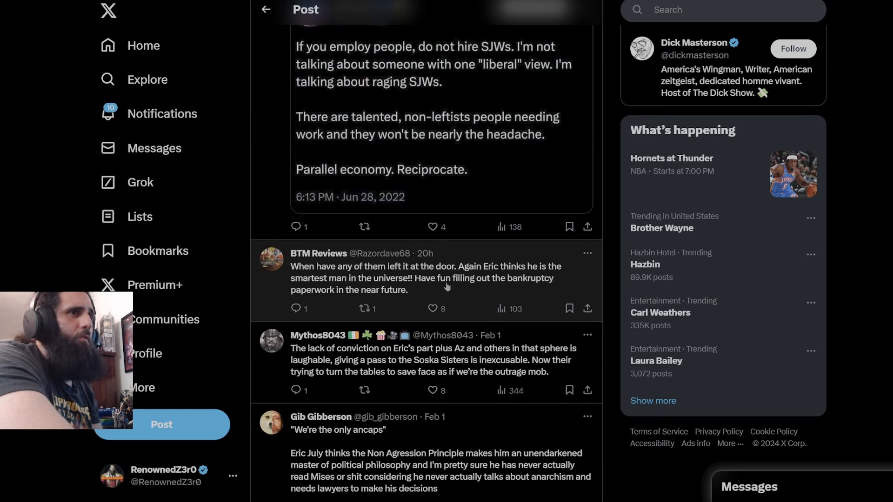
mouse_move(357, 293)
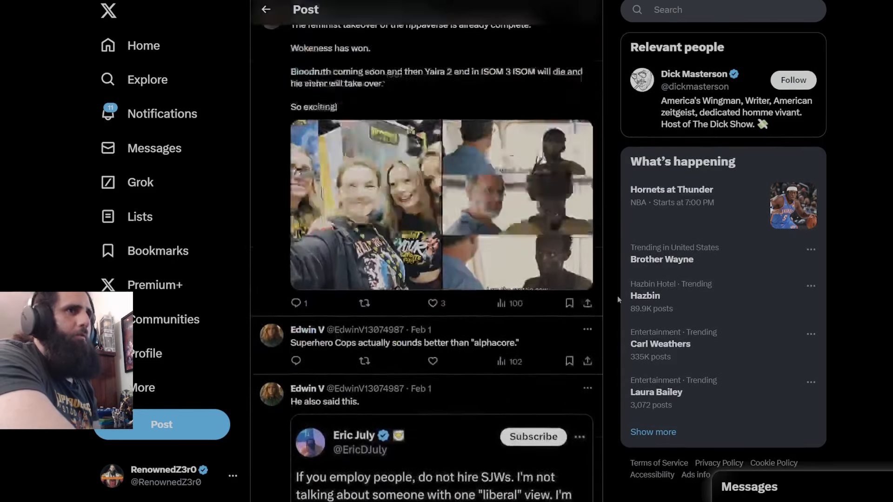
scroll(down, 3)
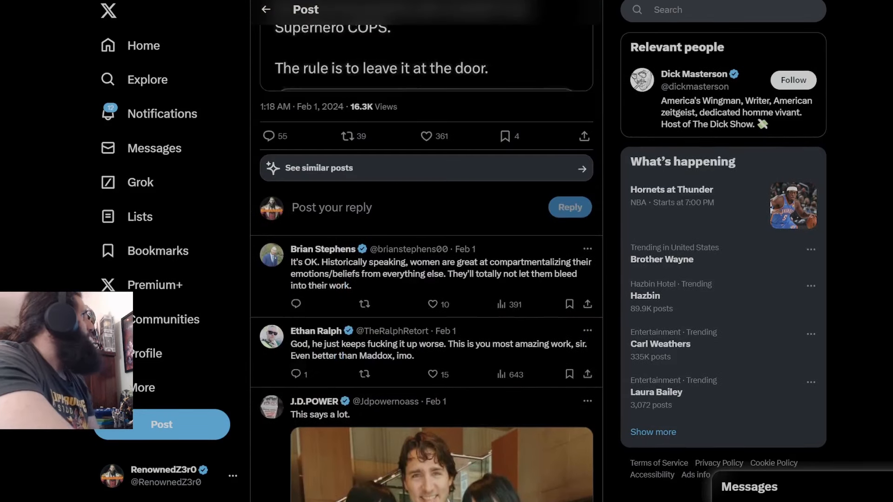